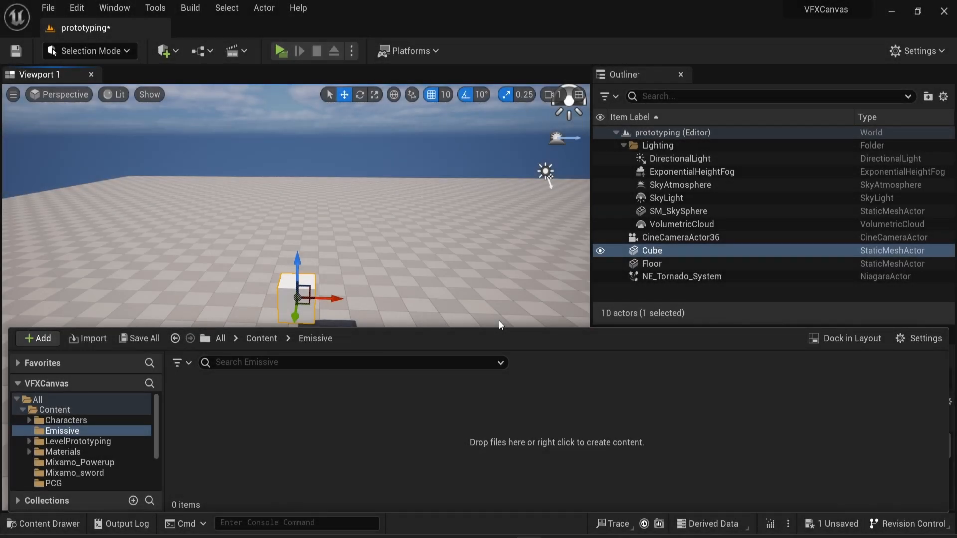
pyautogui.moveTo(476, 318)
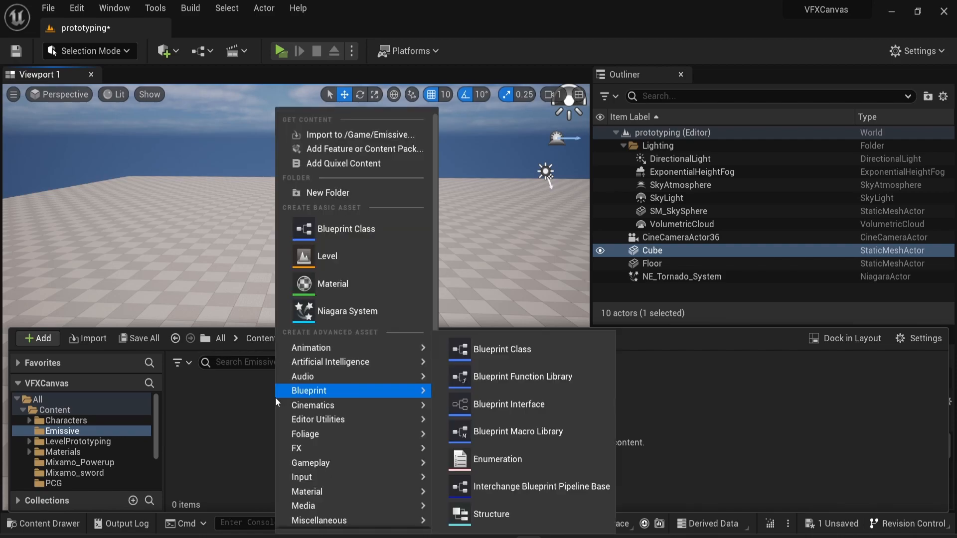
# Step: Create a material named M_Emissive and open it in the Material Editor
pyautogui.click(331, 283)
pyautogui.write('M')
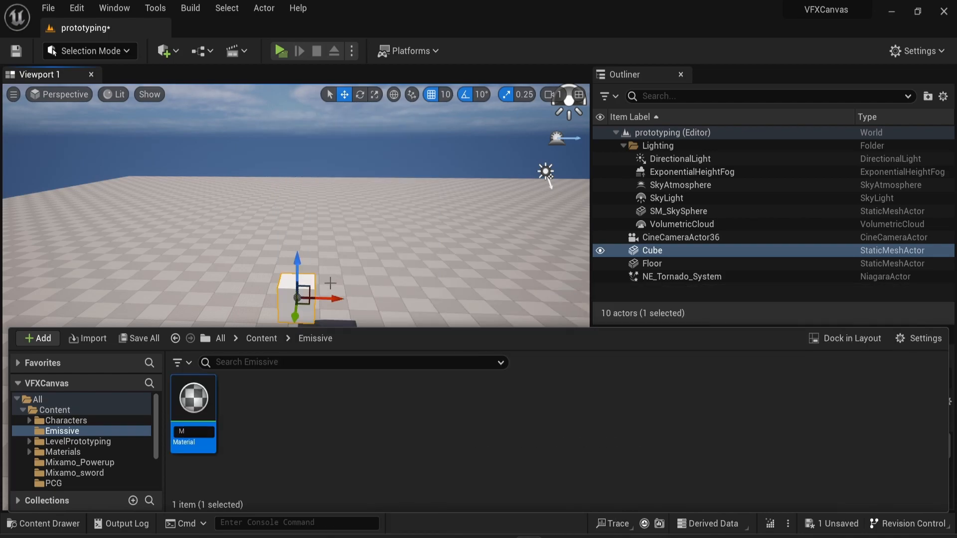
pyautogui.write('_Emissive')
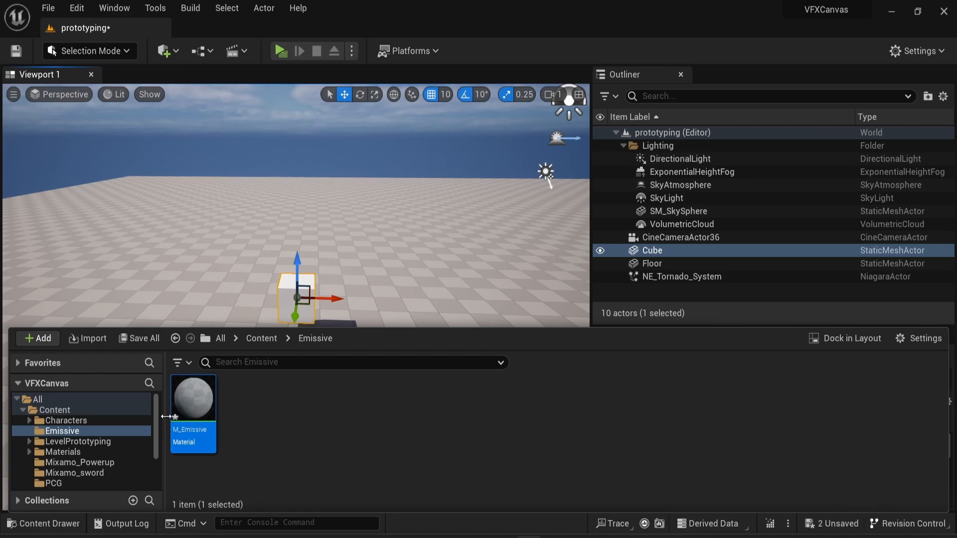
pyautogui.doubleClick(193, 398)
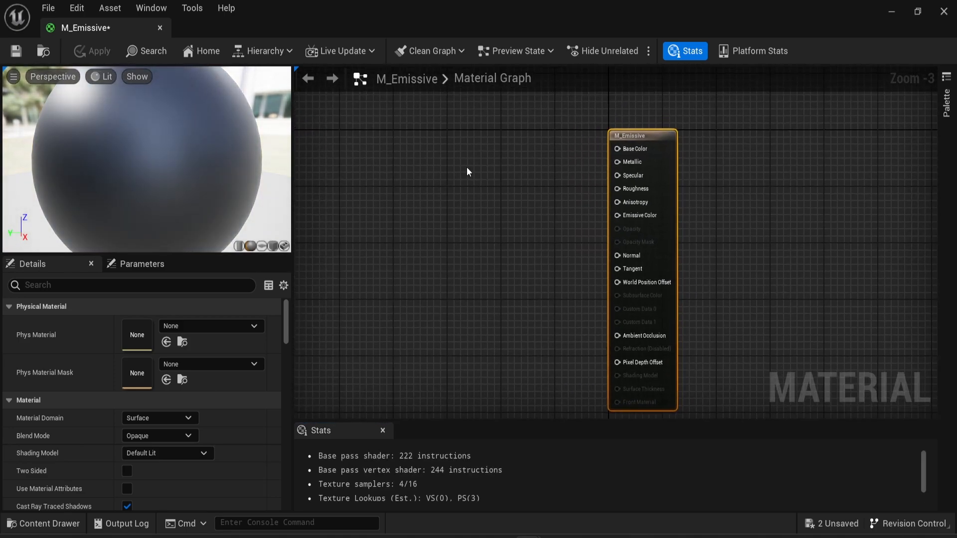
# Step: Wire a purple Constant3Vector into M_Emissive's Emissive Color and apply the material
pyautogui.click(468, 171)
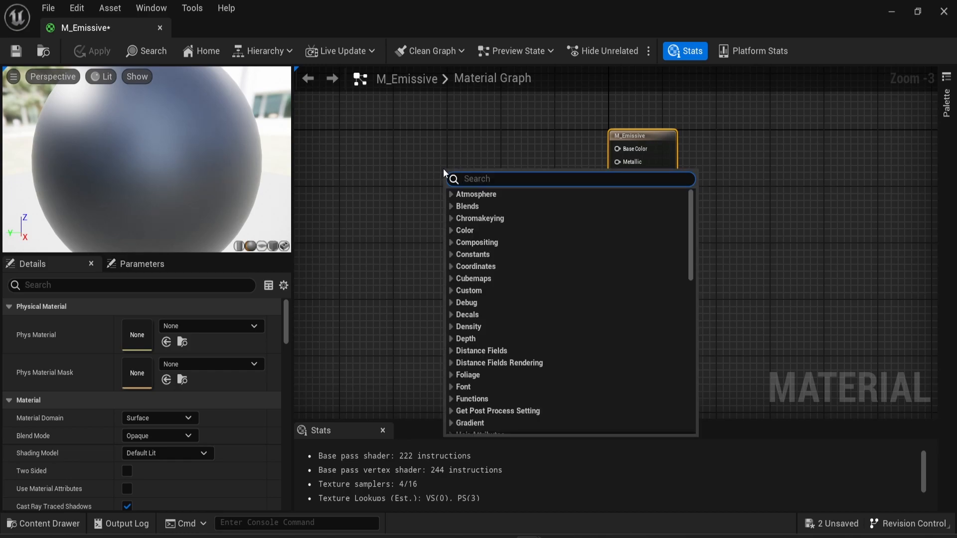
pyautogui.write('const')
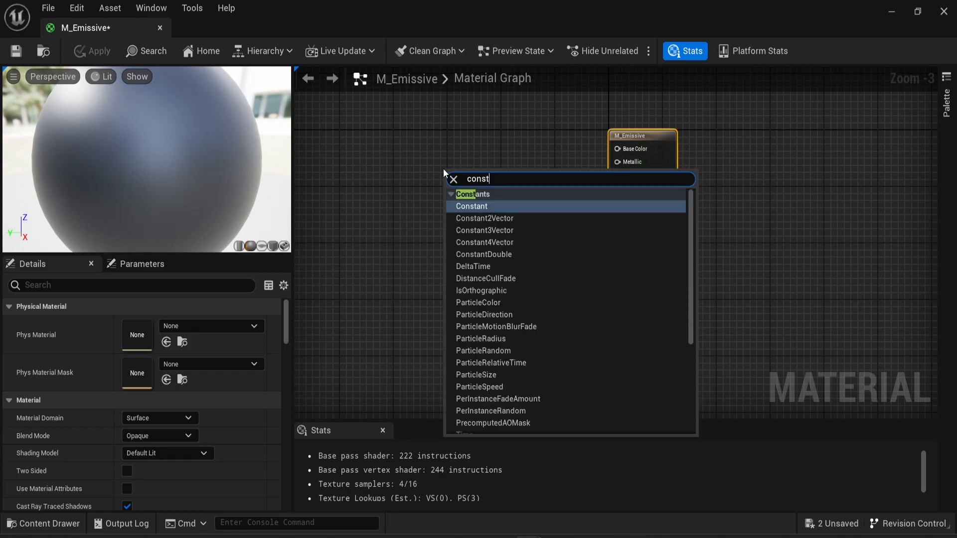
pyautogui.moveTo(501, 238)
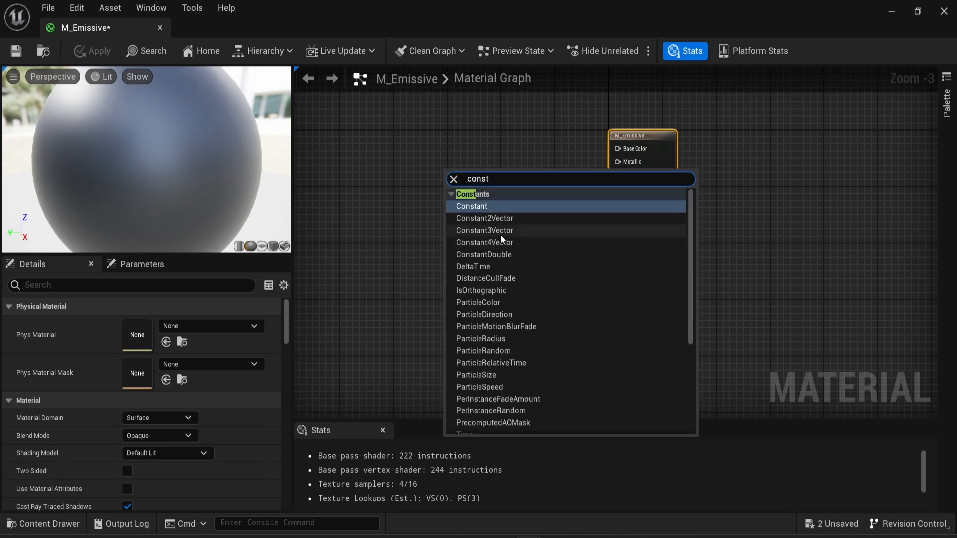
pyautogui.click(484, 230)
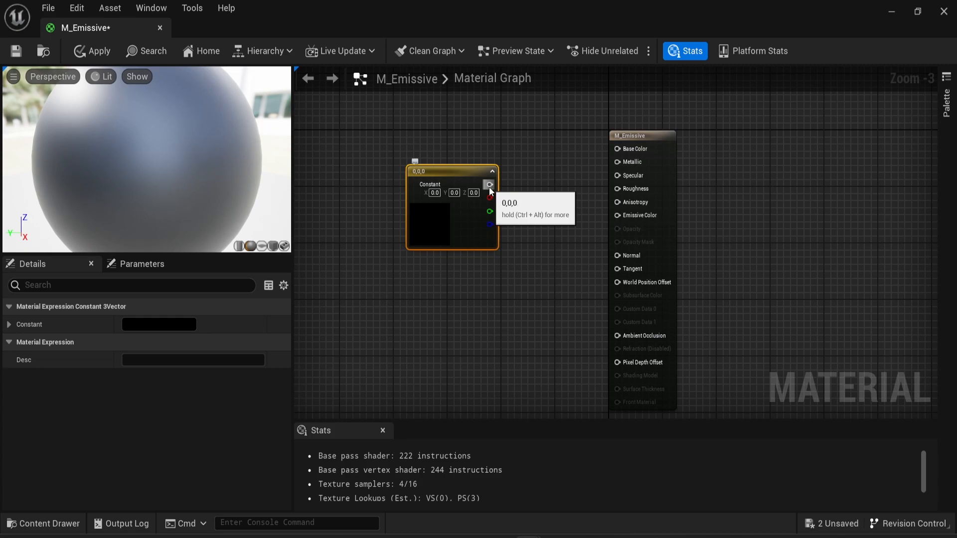
pyautogui.moveTo(490, 184); pyautogui.dragTo(530, 191)
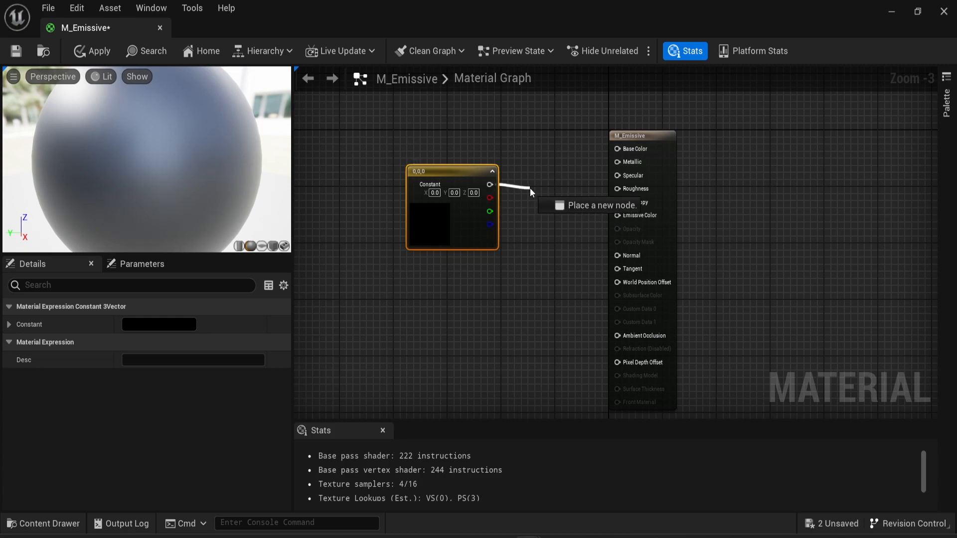
pyautogui.moveTo(531, 192); pyautogui.dragTo(579, 293)
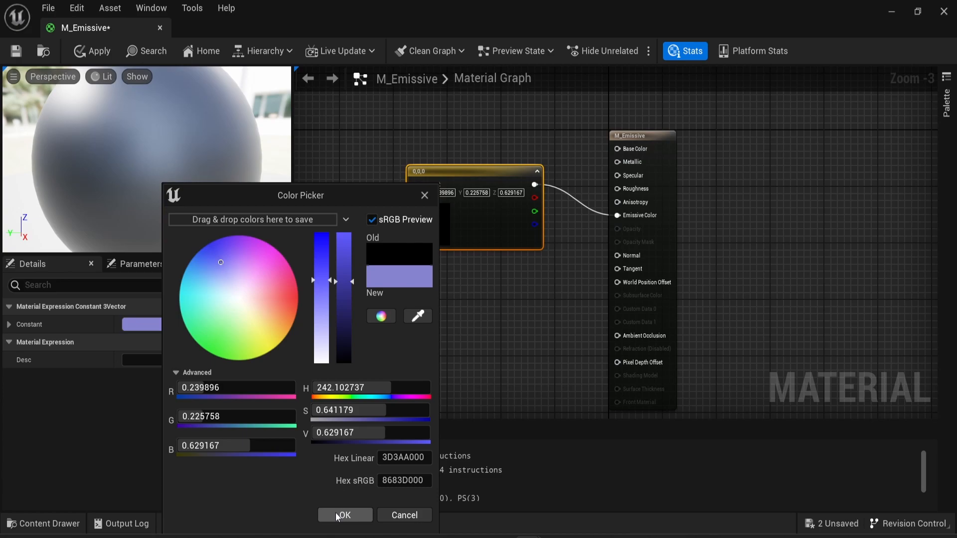
pyautogui.click(344, 515)
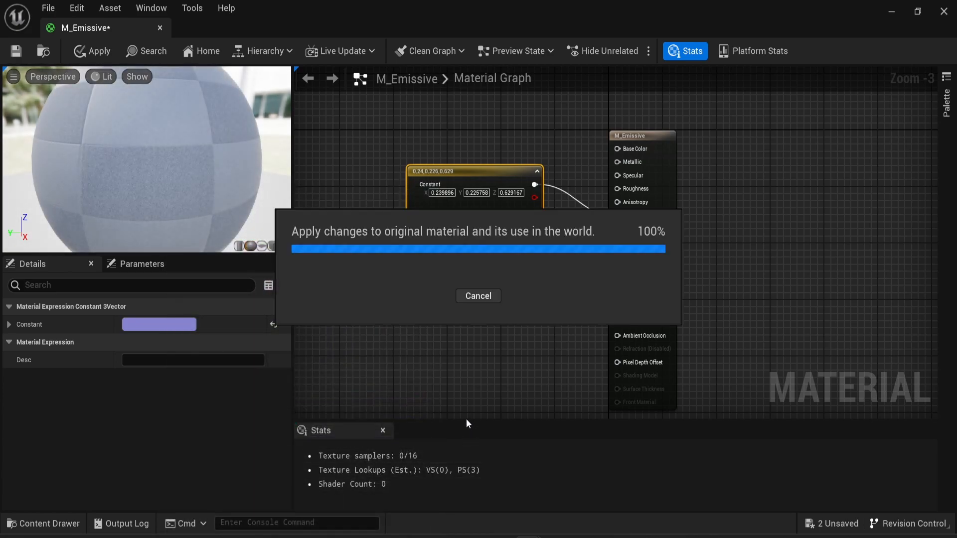
pyautogui.click(93, 51)
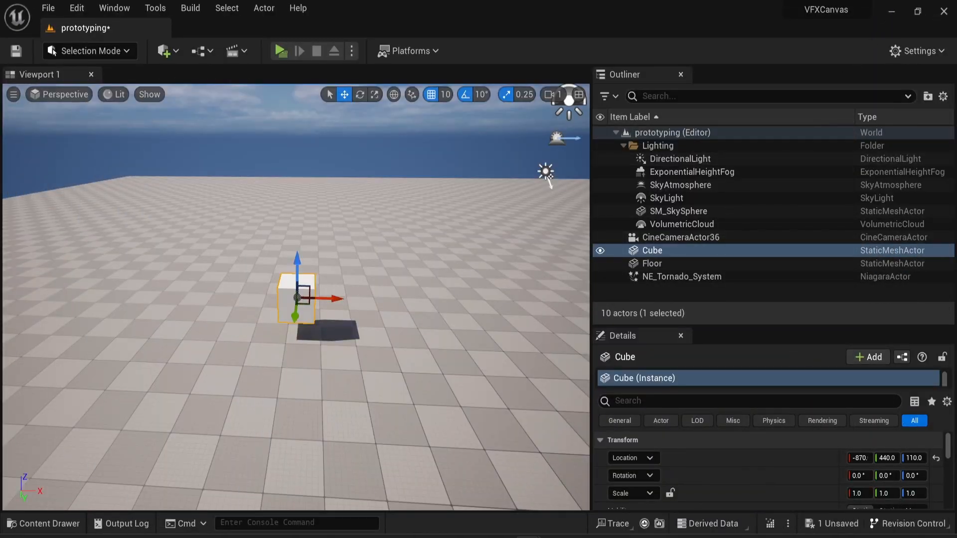
# Step: Put M_Emissive on the cube, then select the floor to deselect the cube
pyautogui.click(43, 524)
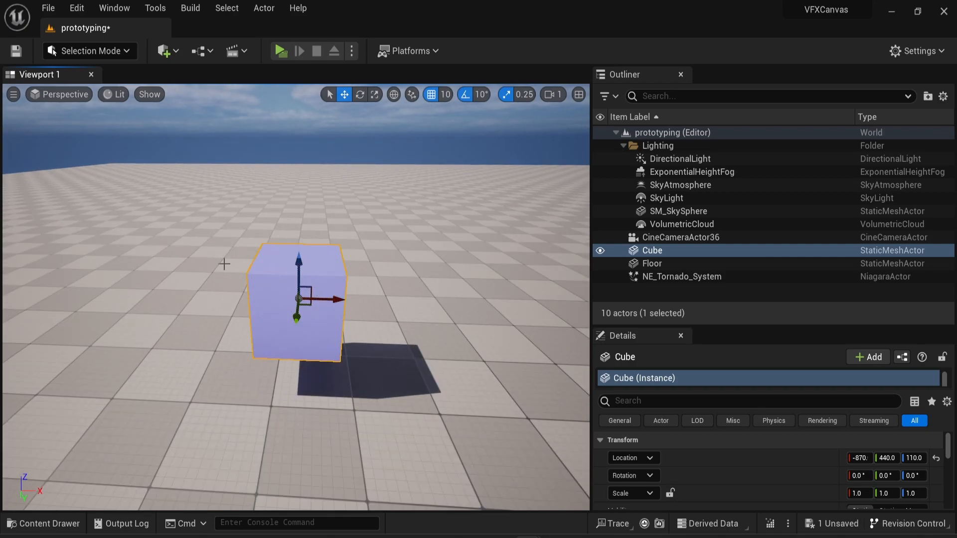
pyautogui.click(651, 263)
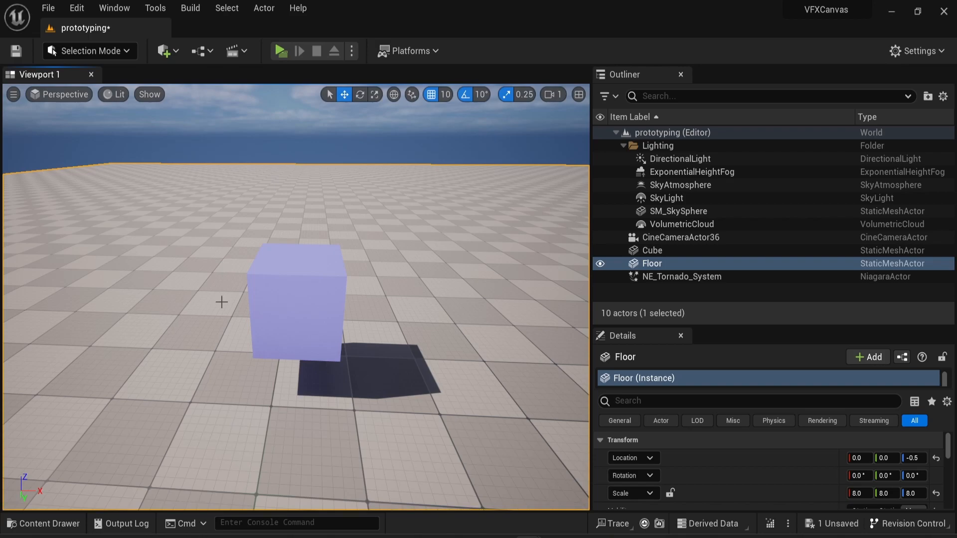
pyautogui.moveTo(192, 424)
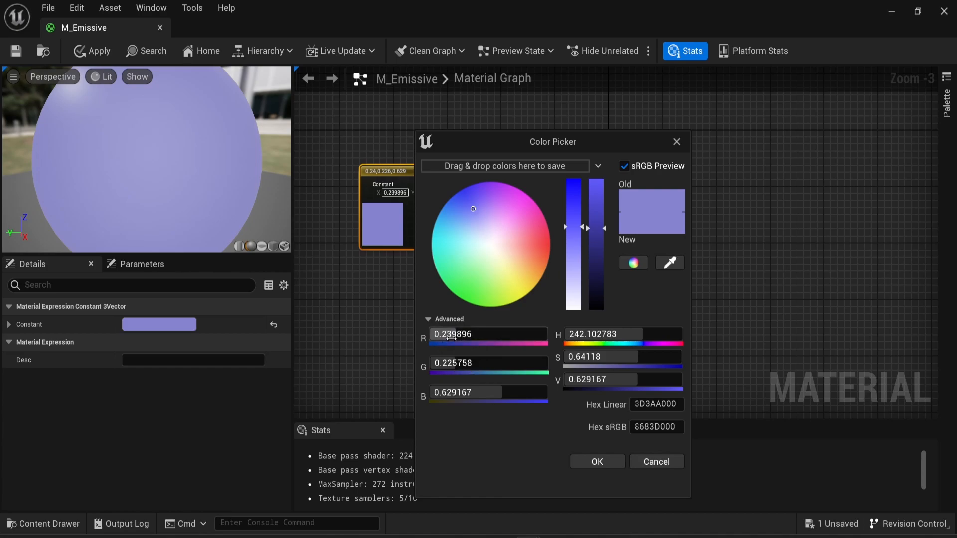
# Step: Set the constant colour to R 23, G 22, B 69 and apply M_Emissive
pyautogui.click(488, 334)
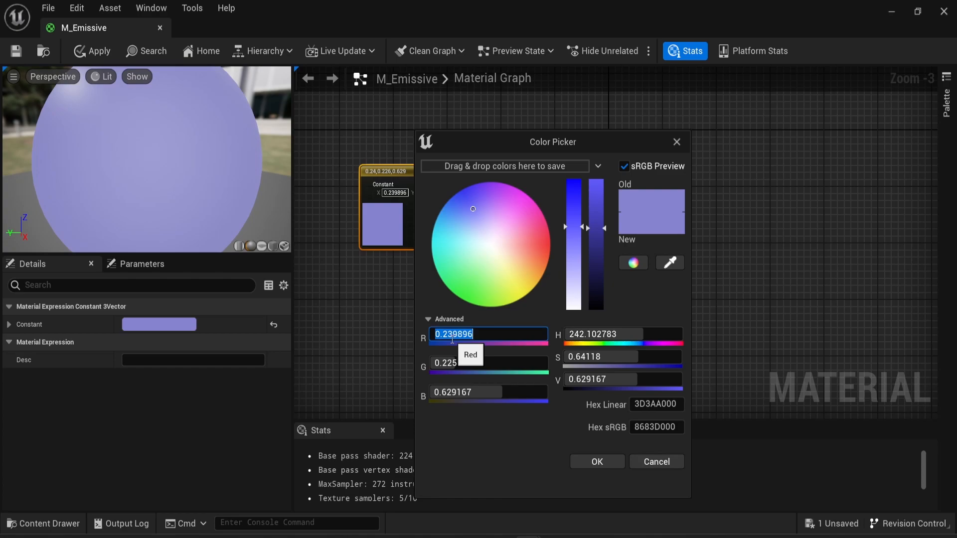
pyautogui.write('23.0')
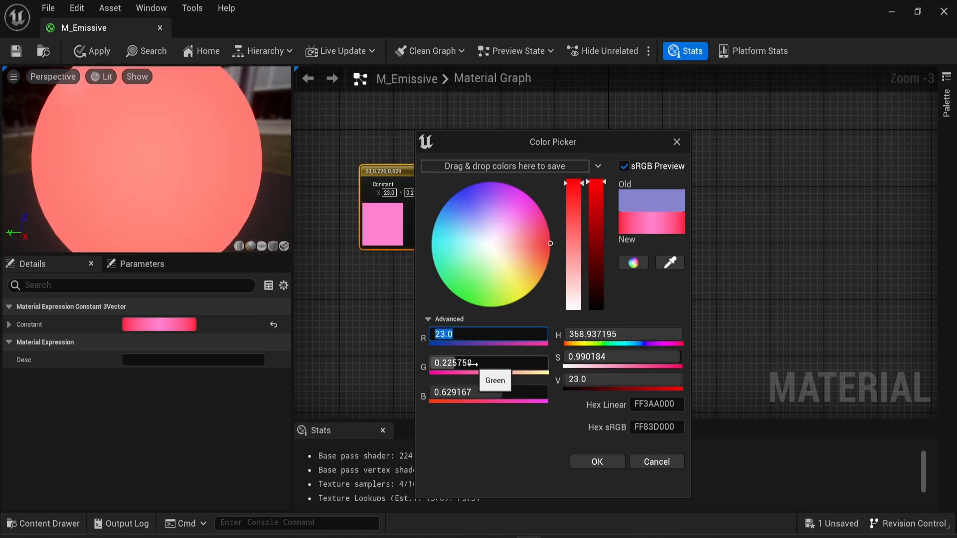
pyautogui.write('22.0')
pyautogui.click(488, 394)
pyautogui.write('69')
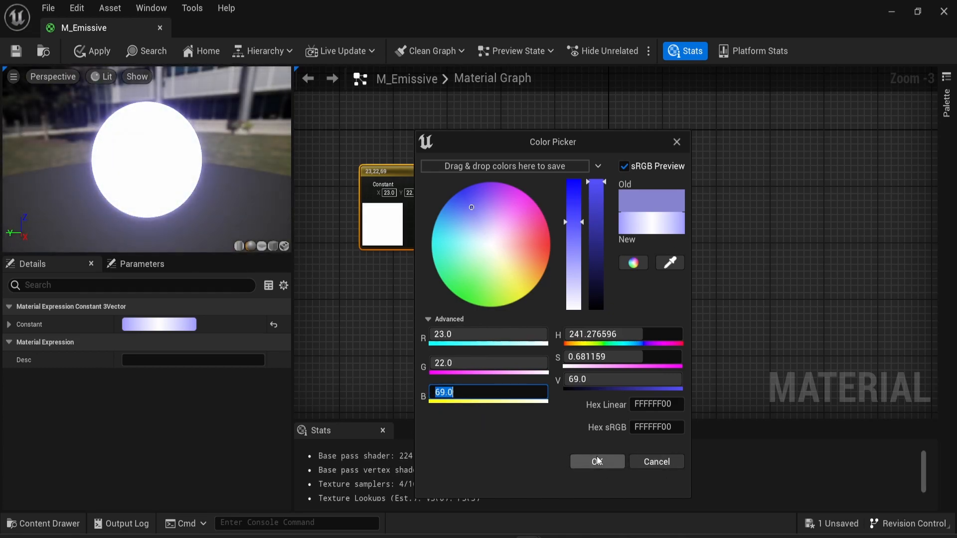
pyautogui.click(596, 462)
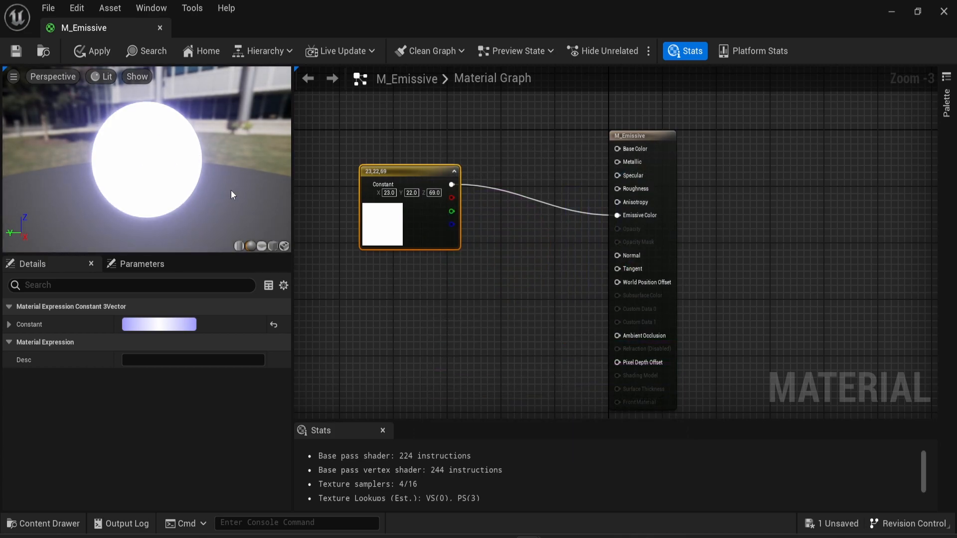
pyautogui.click(93, 51)
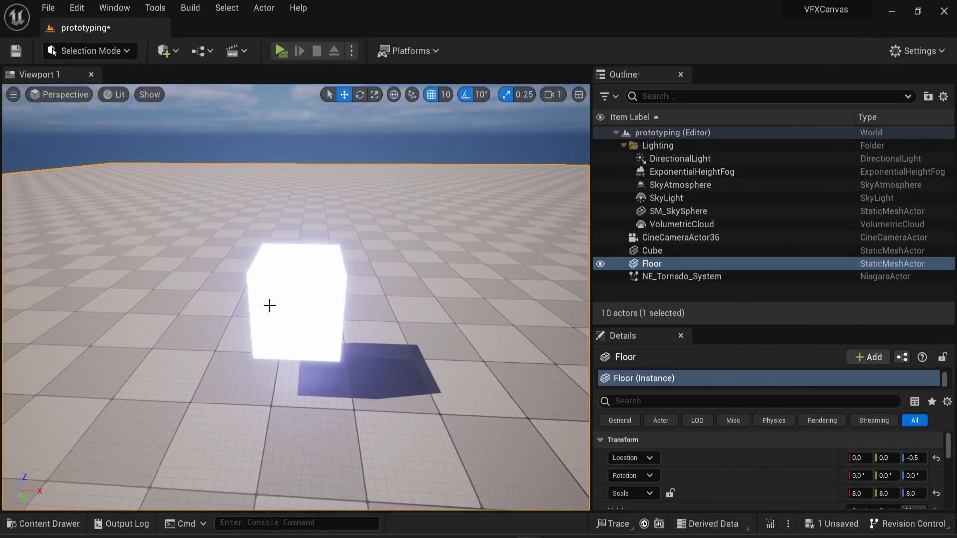
pyautogui.moveTo(96, 500)
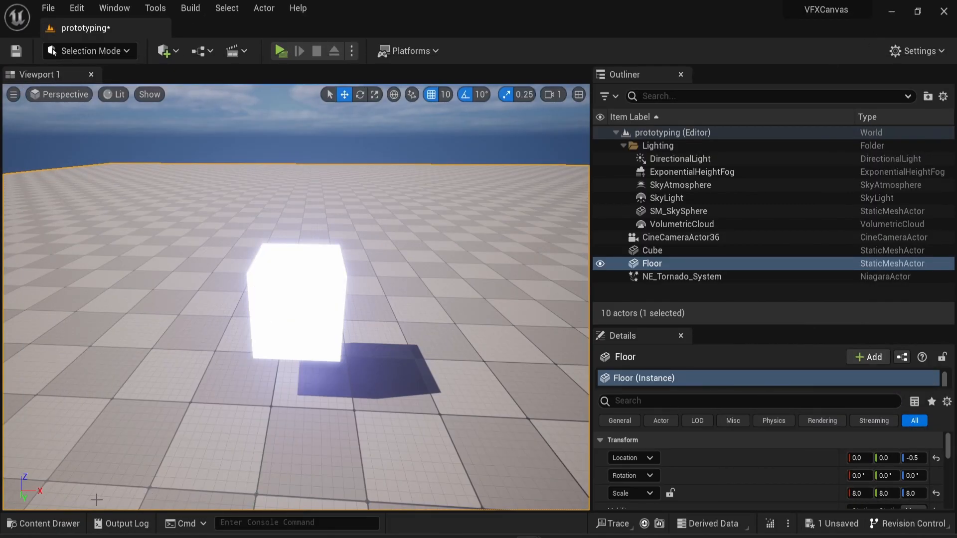
# Step: Reopen M_Emissive from the Emissive folder in the Content Drawer
pyautogui.click(44, 524)
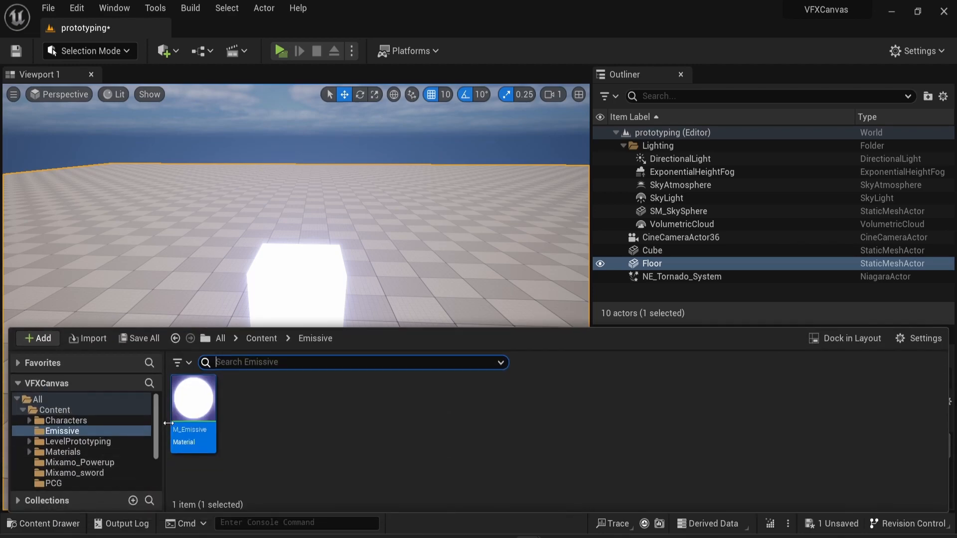
pyautogui.doubleClick(193, 397)
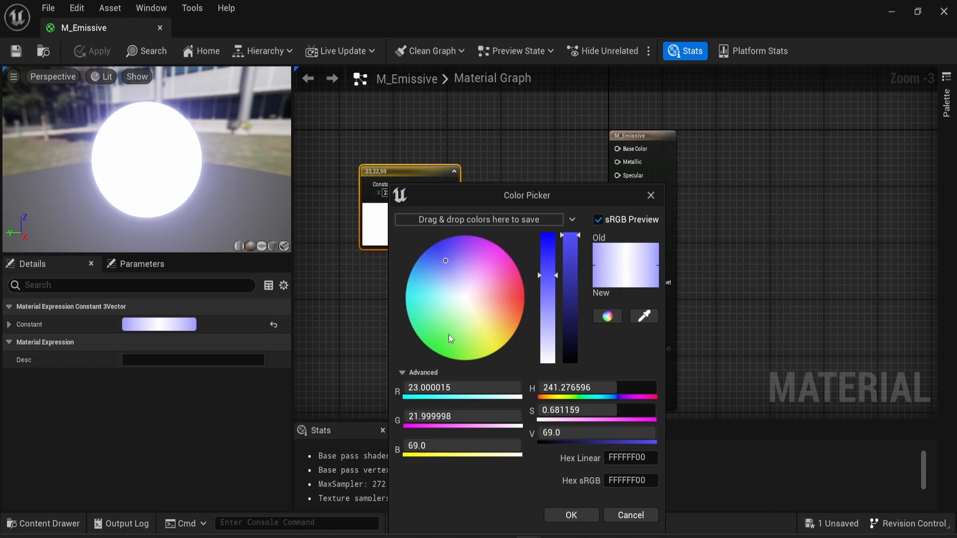
pyautogui.moveTo(462, 387)
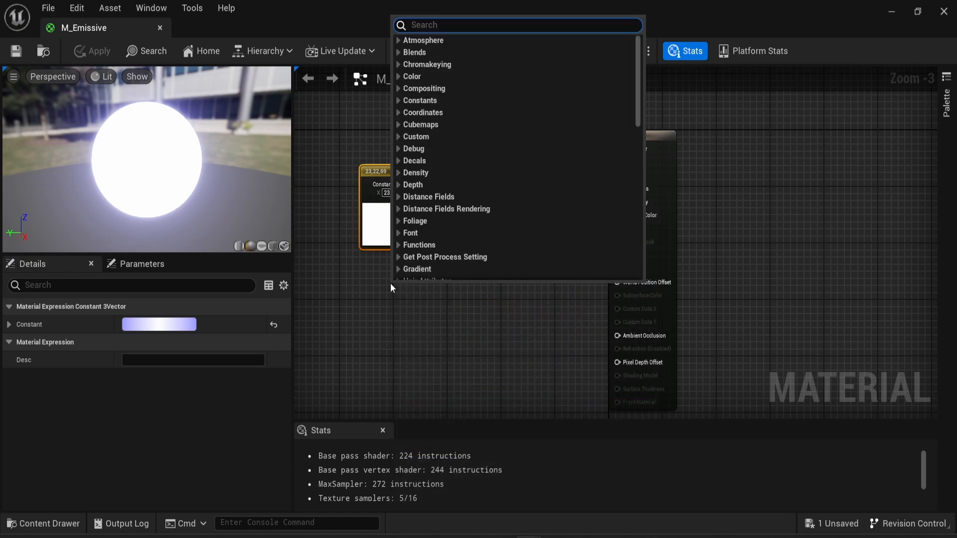
# Step: Add a scalar Constant node and convert it into a parameter named Intensity
pyautogui.write('cons')
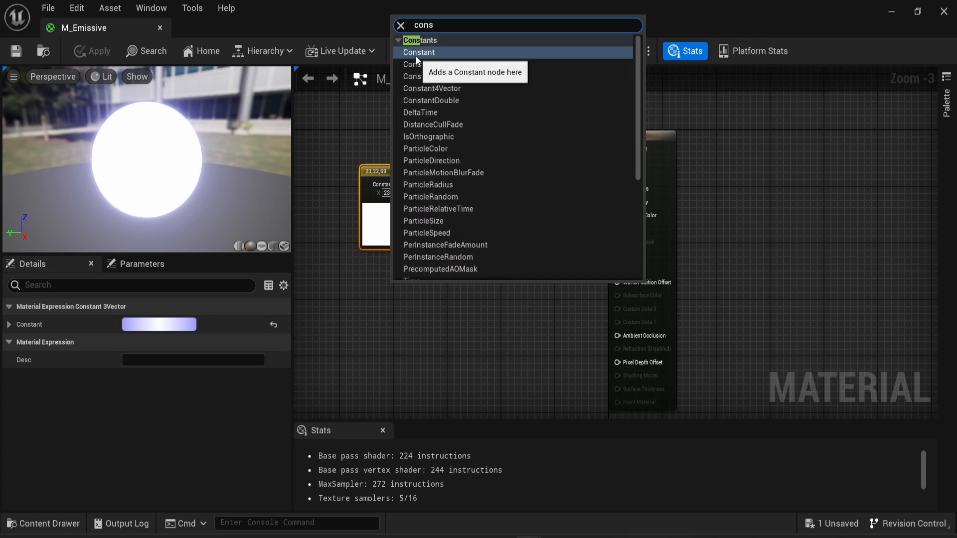
pyautogui.click(419, 52)
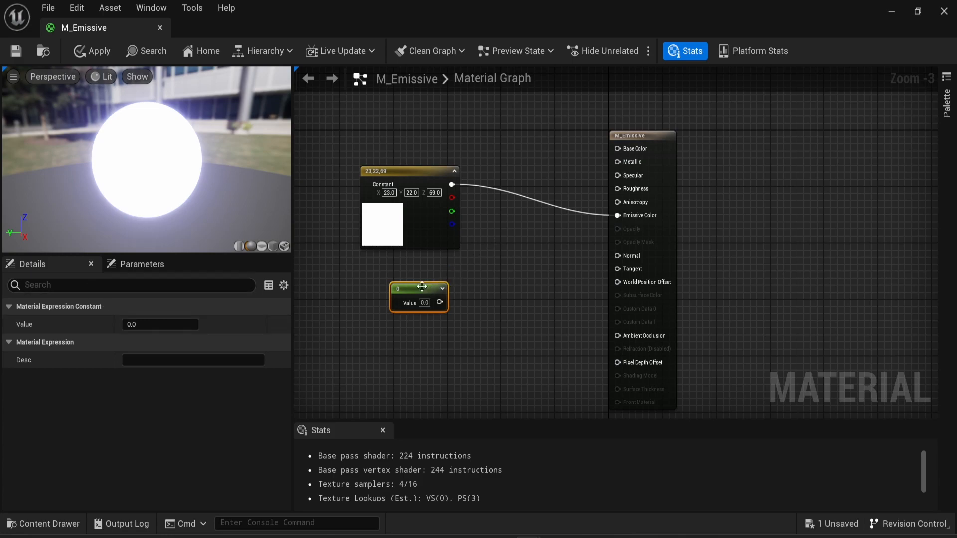
pyautogui.rightClick(419, 297)
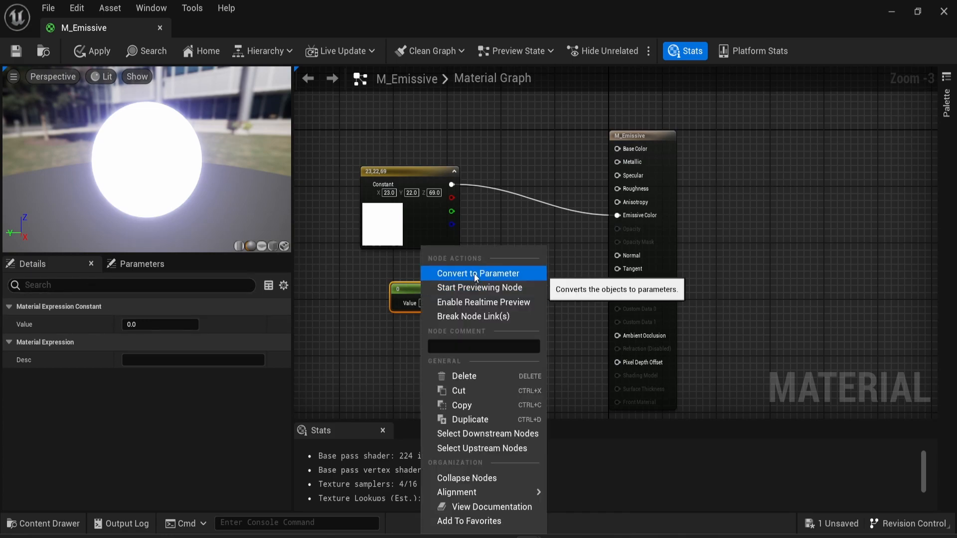
pyautogui.click(478, 274)
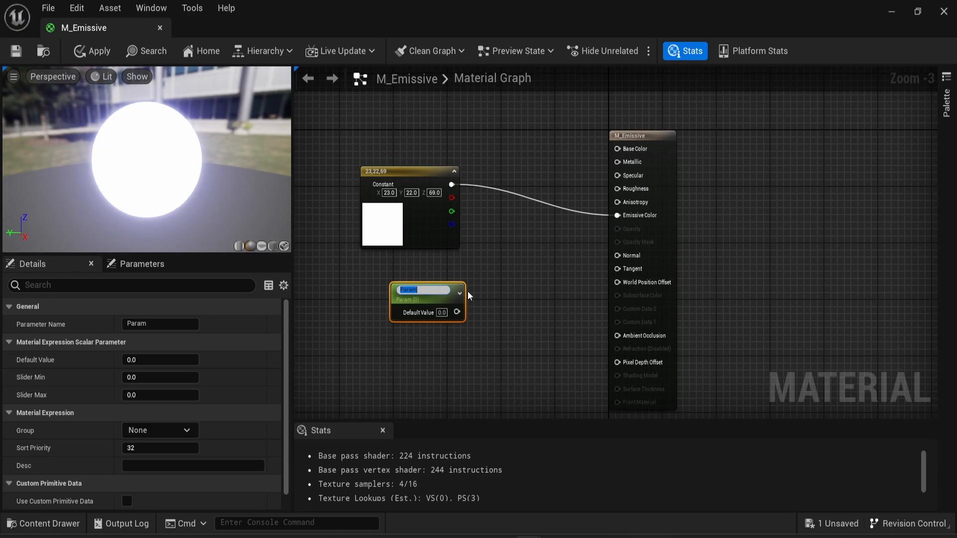
pyautogui.write('Intensity')
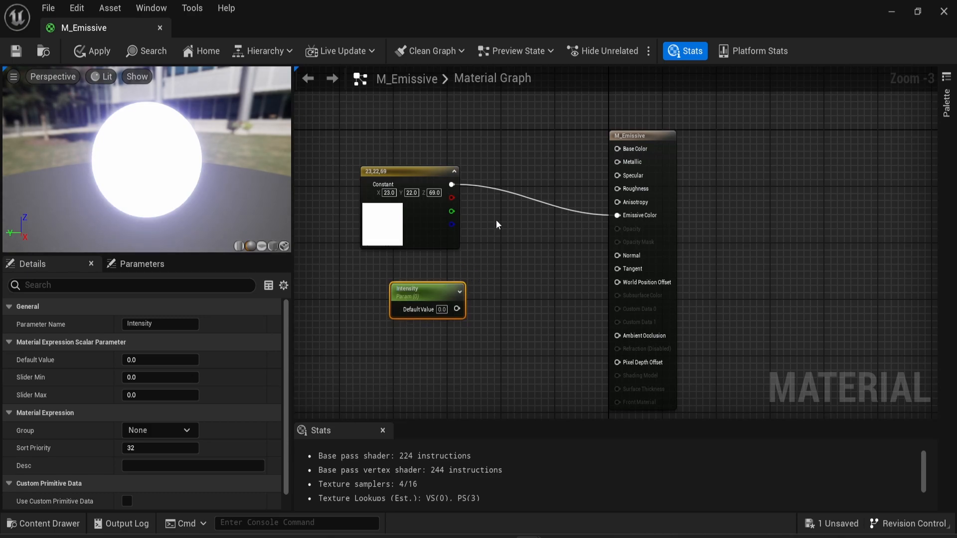
pyautogui.write('multi')
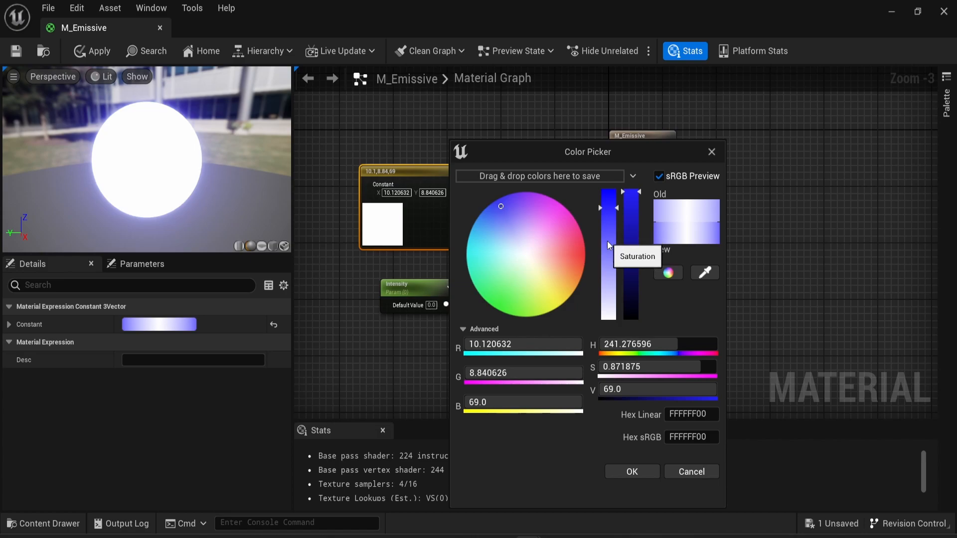
# Step: Adjust the constant's colour to a soft violet, entering values of 10, and confirm it
pyautogui.moveTo(587, 152); pyautogui.dragTo(634, 147)
pyautogui.write('1')
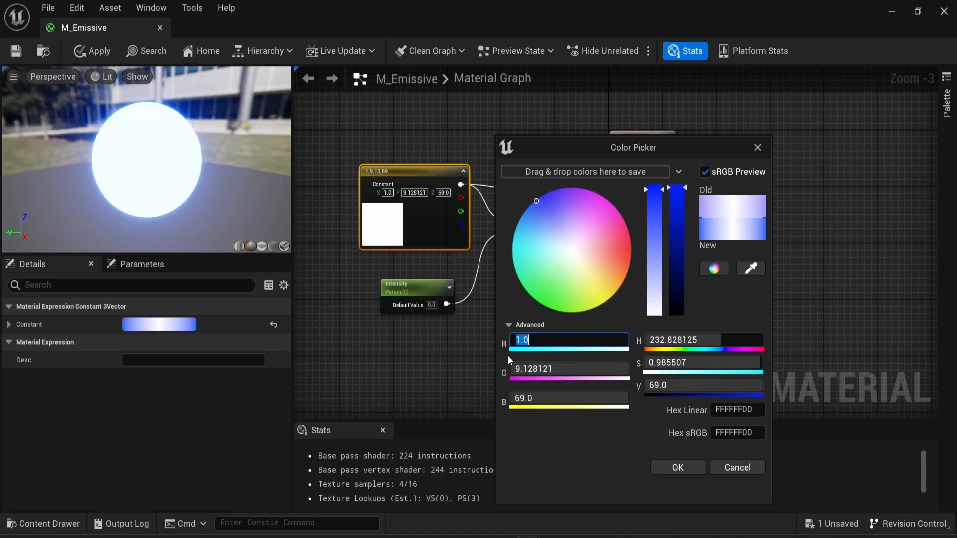
pyautogui.moveTo(541, 363)
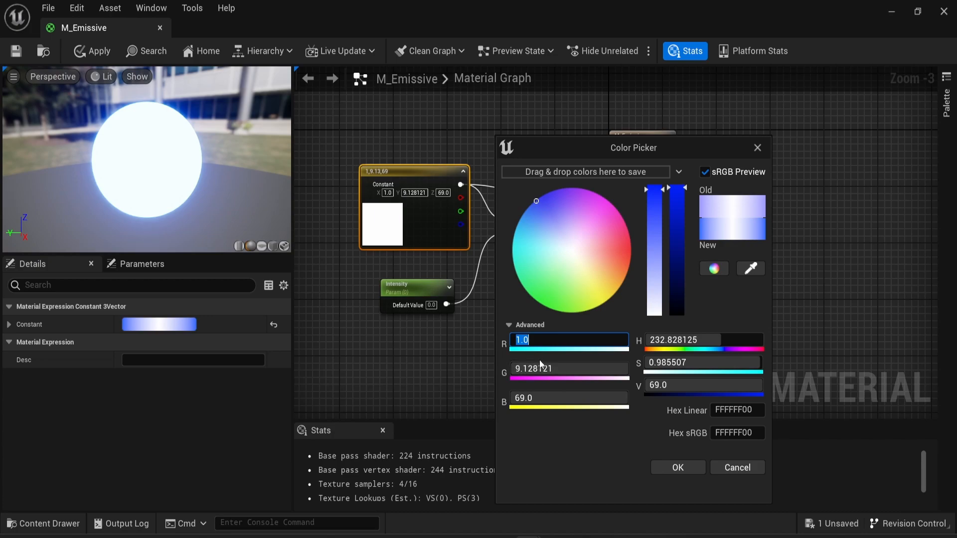
pyautogui.write('10')
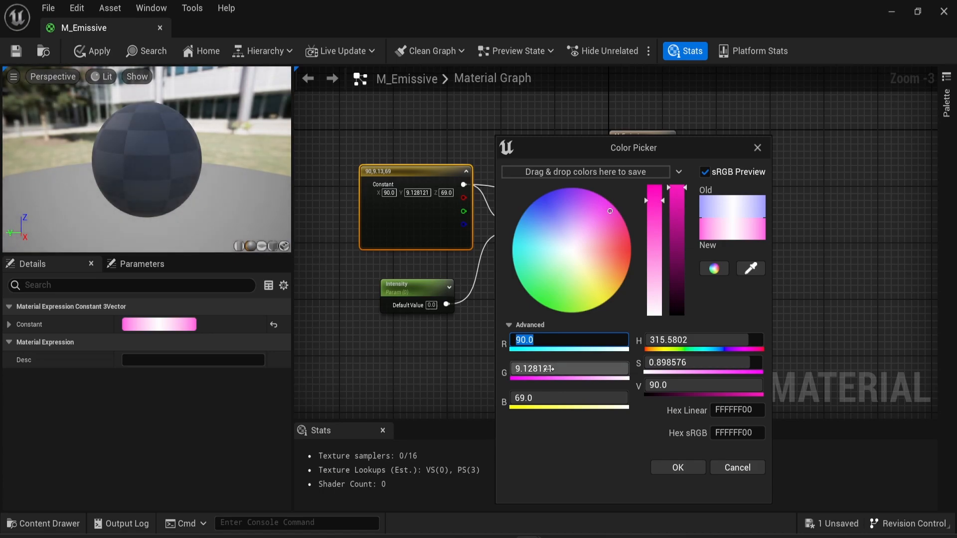
pyautogui.click(677, 468)
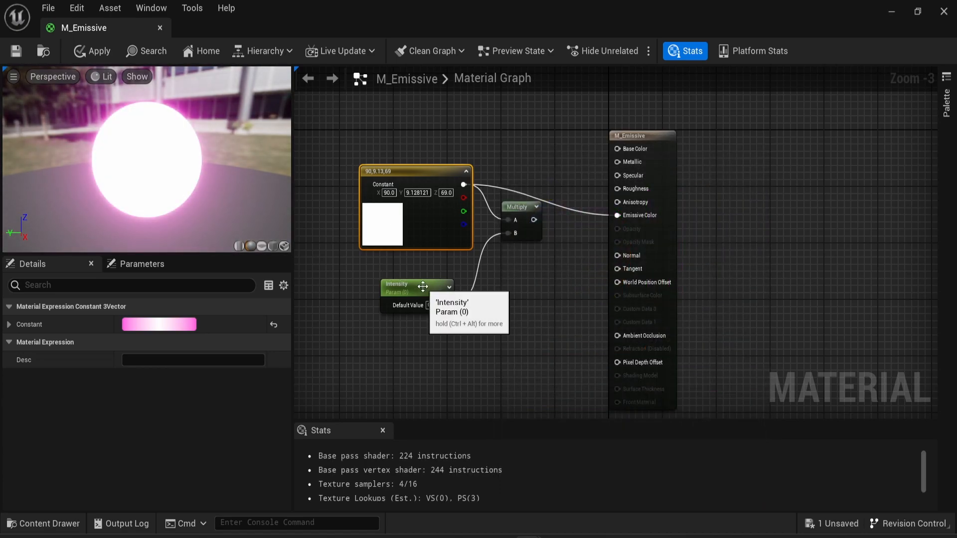
pyautogui.click(417, 287)
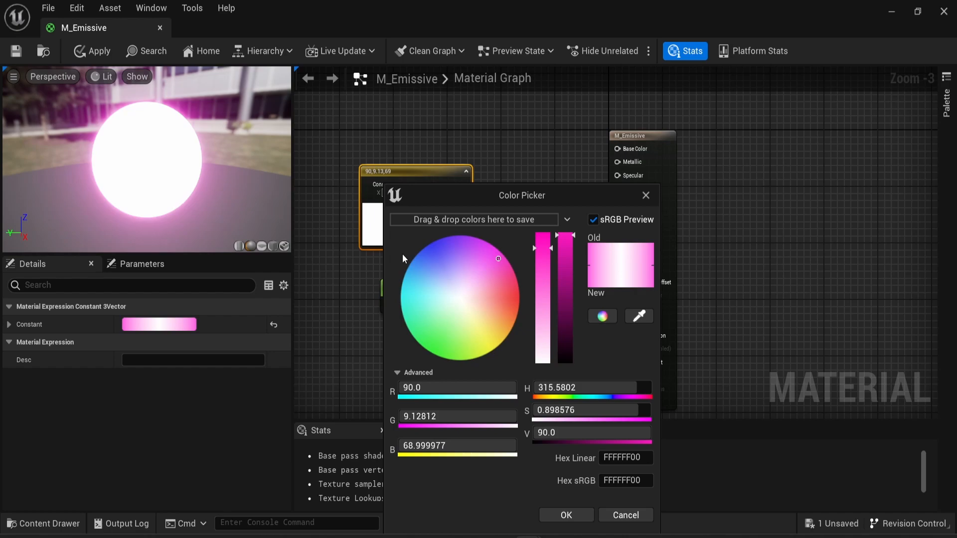
pyautogui.moveTo(497, 258); pyautogui.dragTo(446, 254)
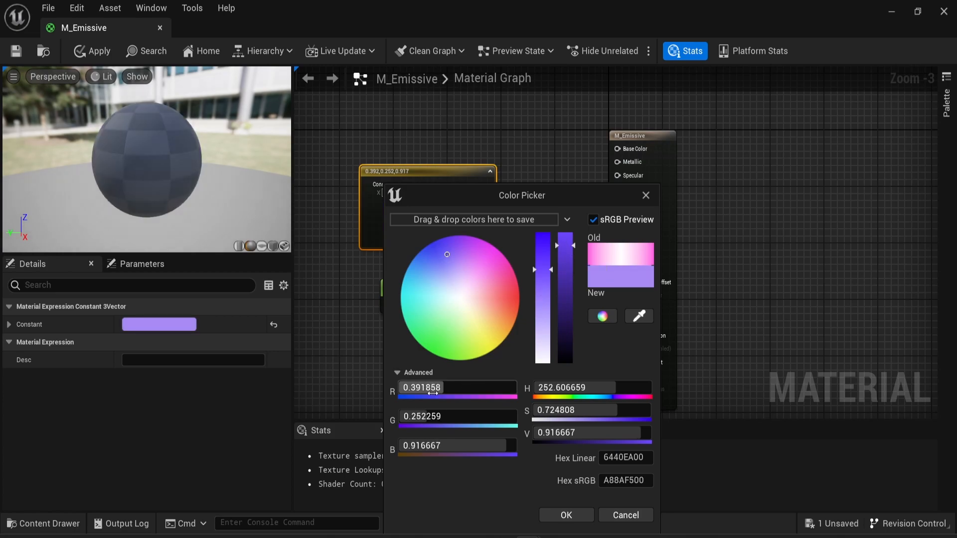
pyautogui.click(565, 515)
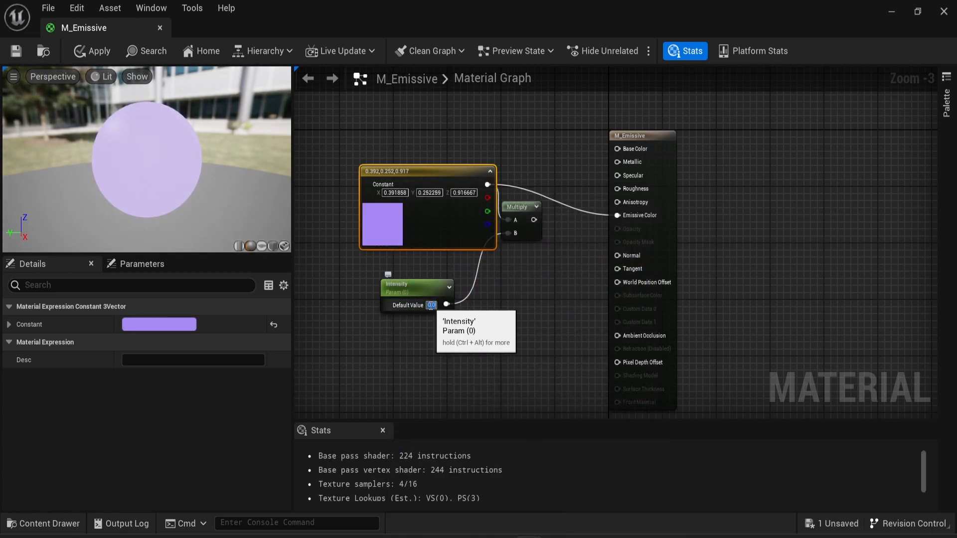
pyautogui.write('10.0')
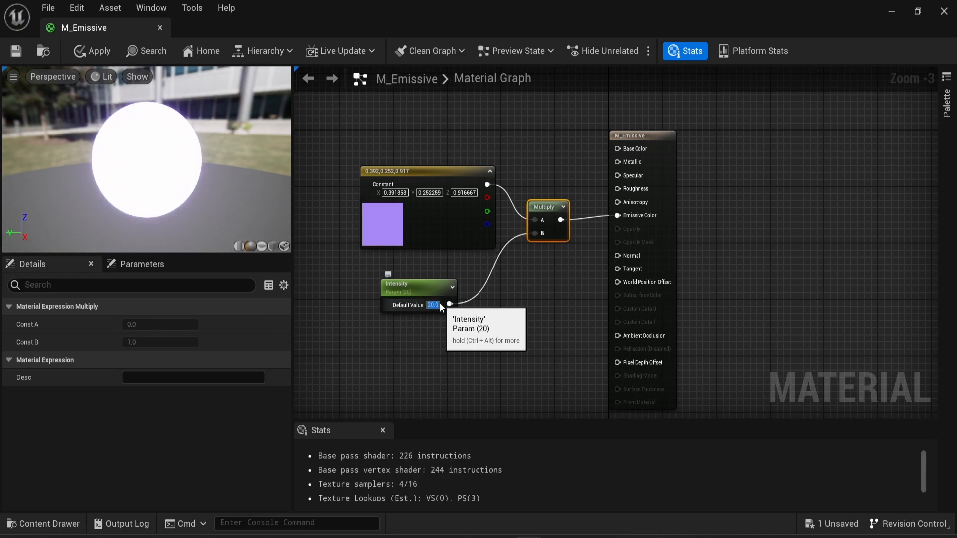
# Step: Set Intensity to 60, change the constant colour to pink, and close M_Emissive
pyautogui.write('60.0')
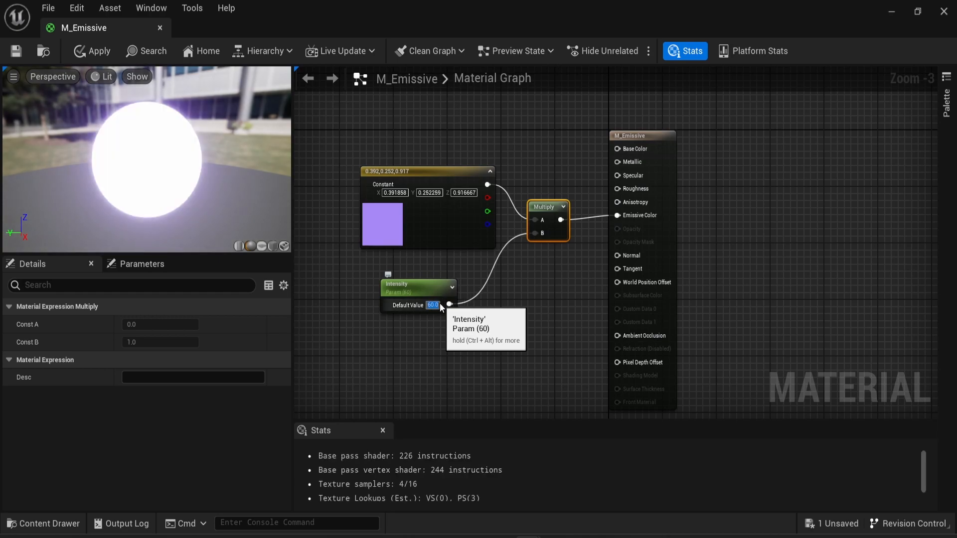
pyautogui.click(427, 171)
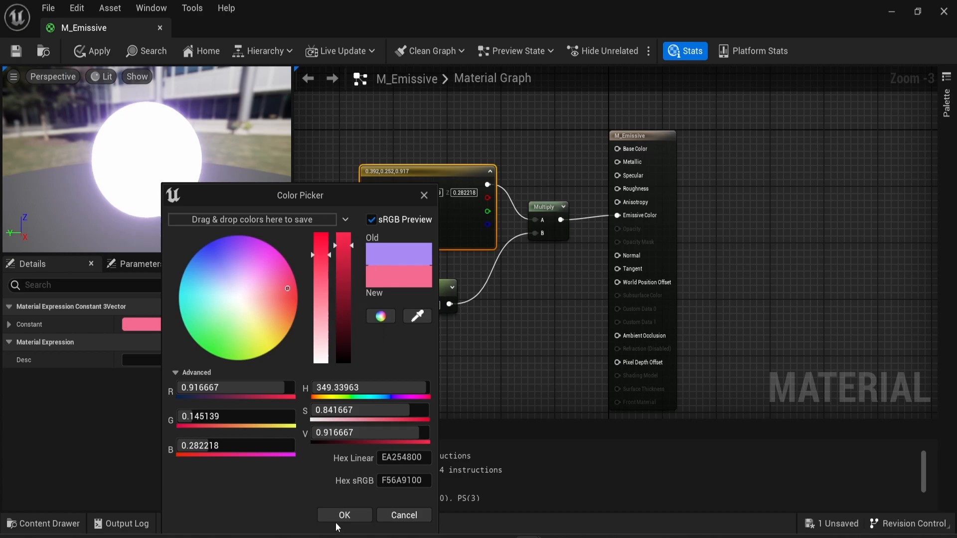
pyautogui.click(343, 515)
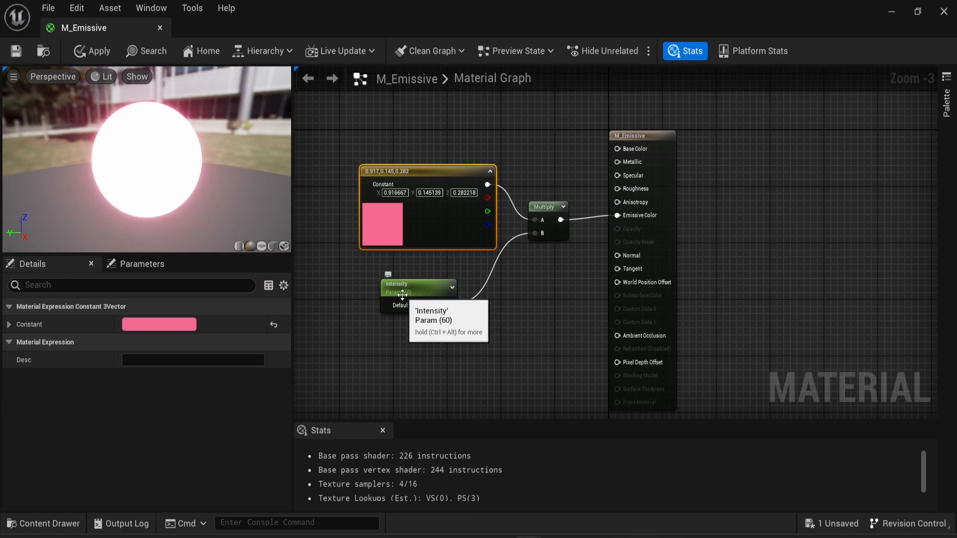
pyautogui.moveTo(400, 239)
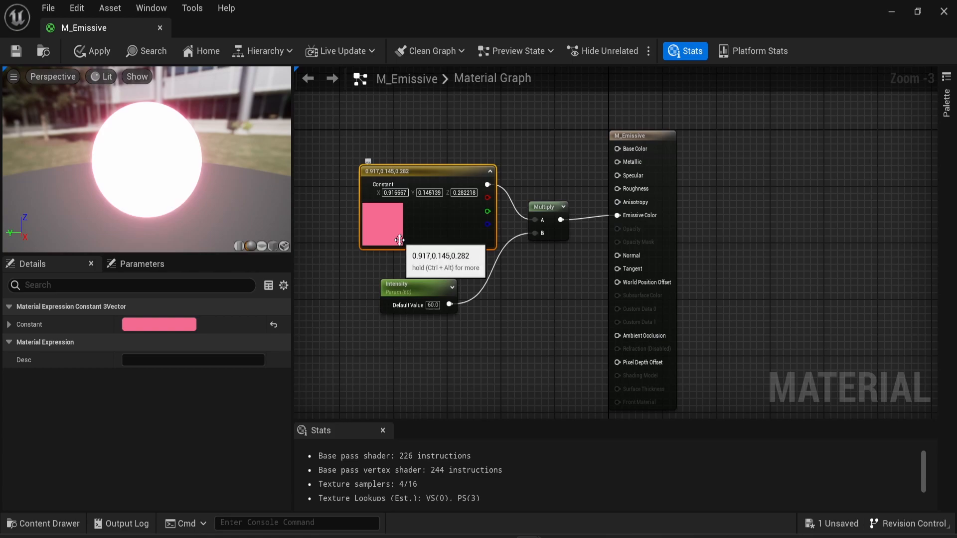
pyautogui.moveTo(154, 160)
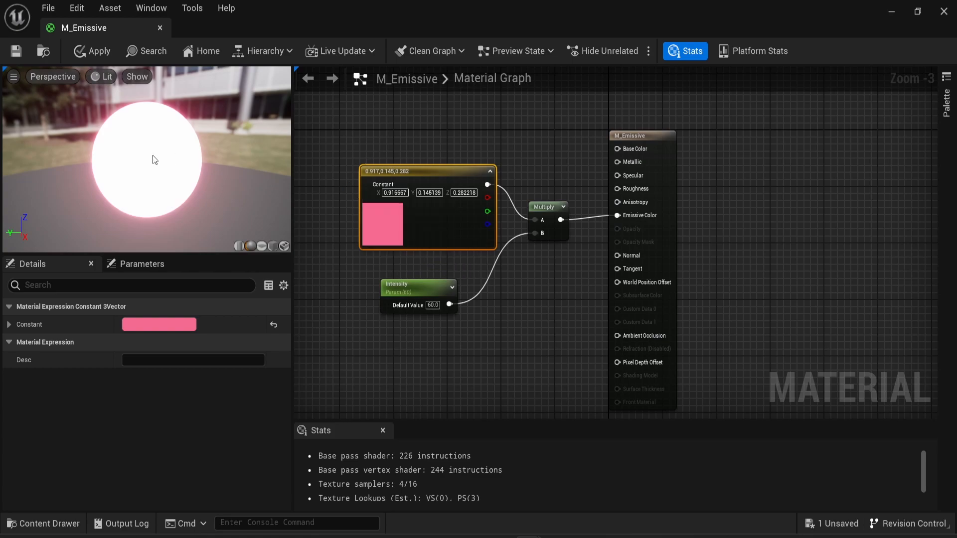
pyautogui.moveTo(151, 169)
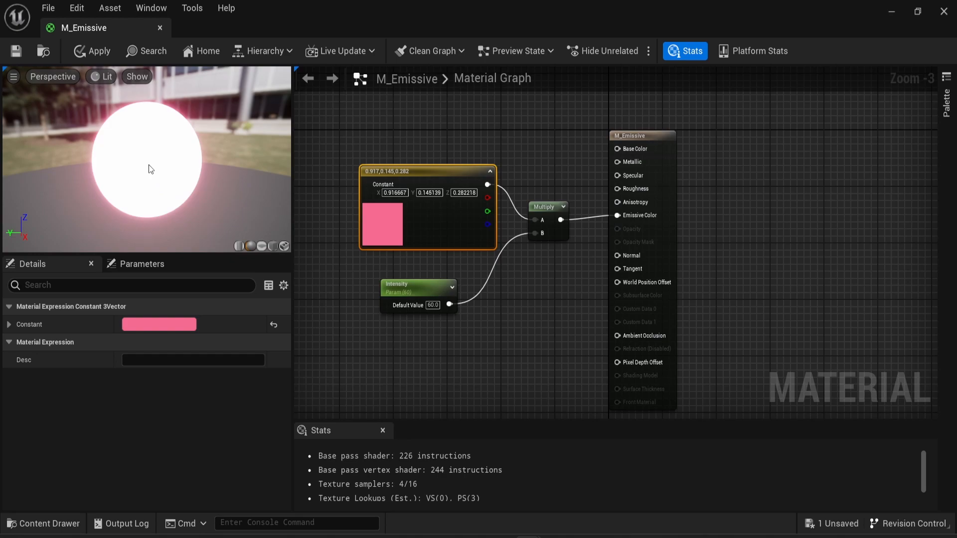
pyautogui.click(91, 51)
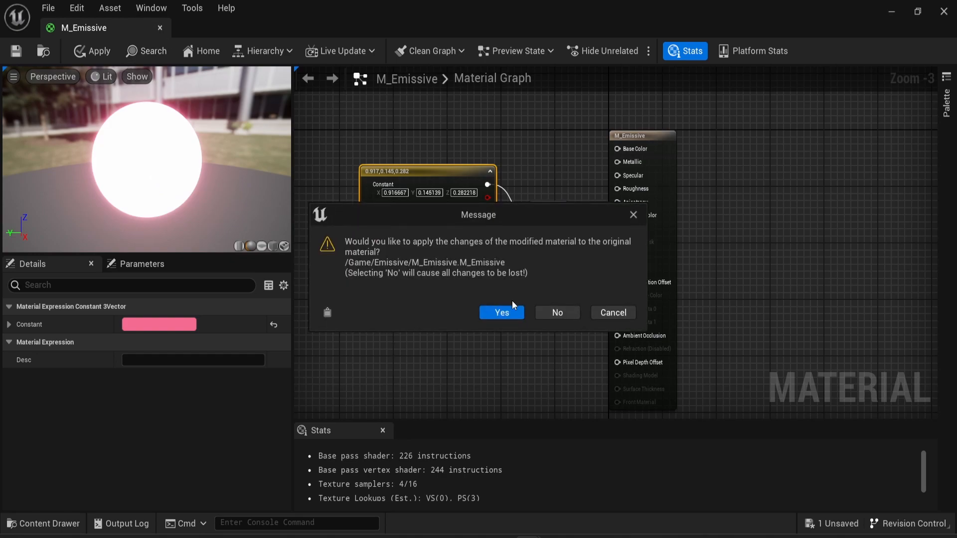
# Step: Keep the material changes and create the MI_ERed instance of M_Emissive
pyautogui.click(501, 312)
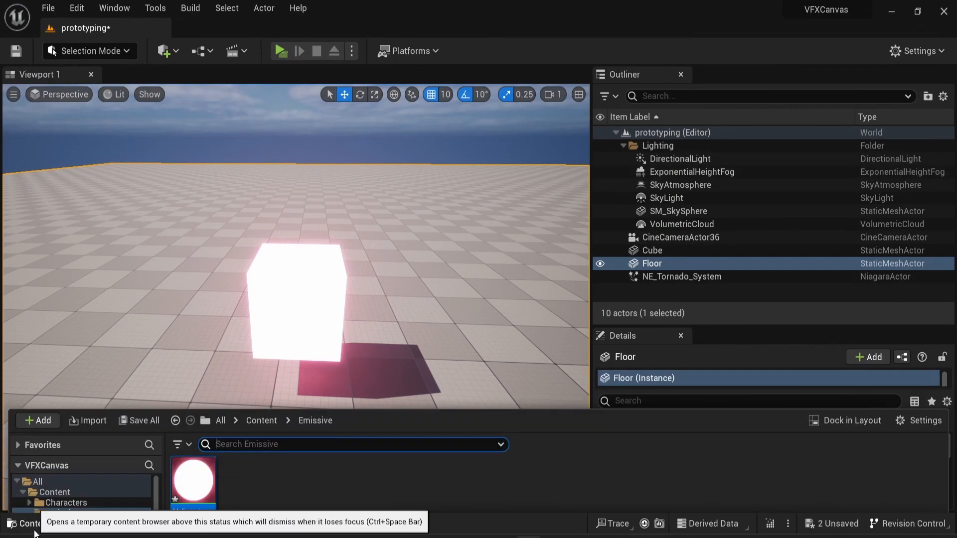
pyautogui.rightClick(193, 482)
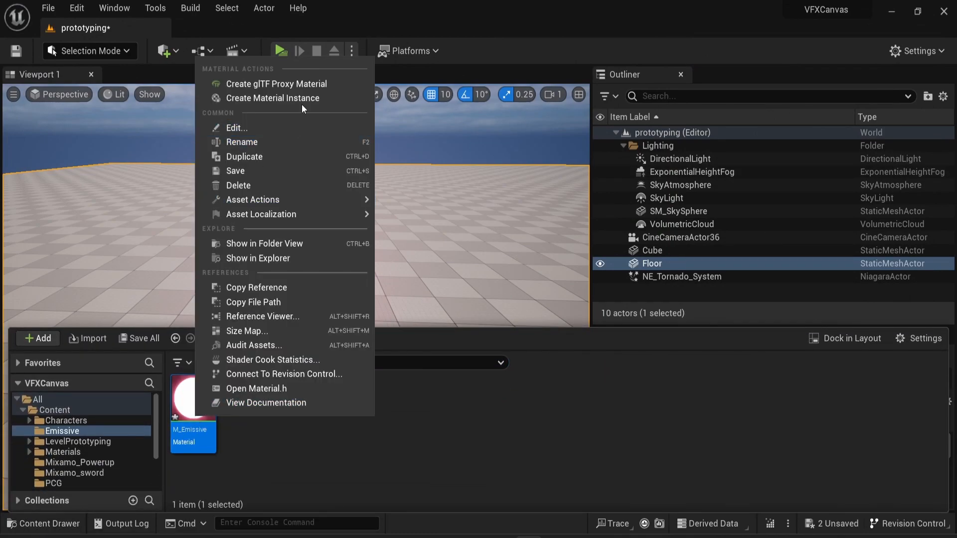
pyautogui.click(272, 98)
pyautogui.write('MI_ERed')
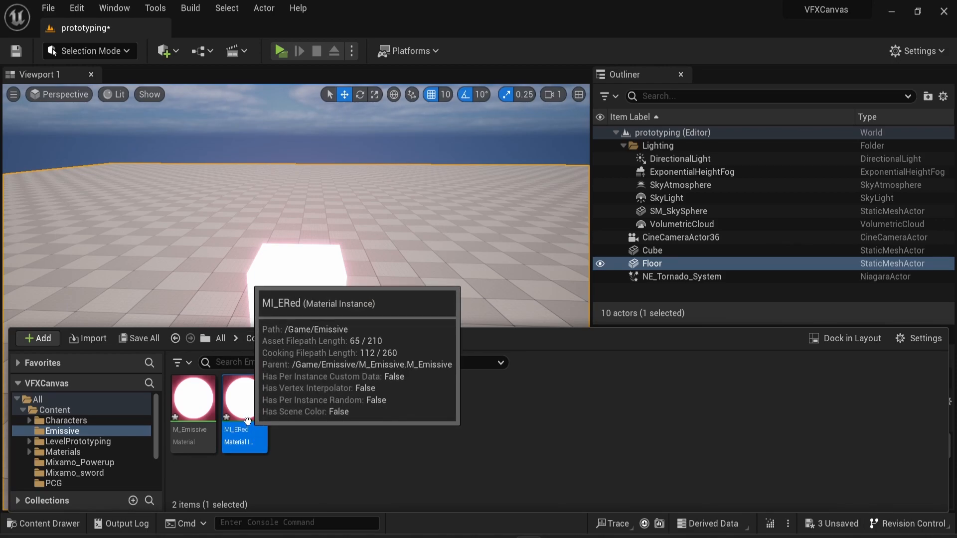
pyautogui.doubleClick(245, 399)
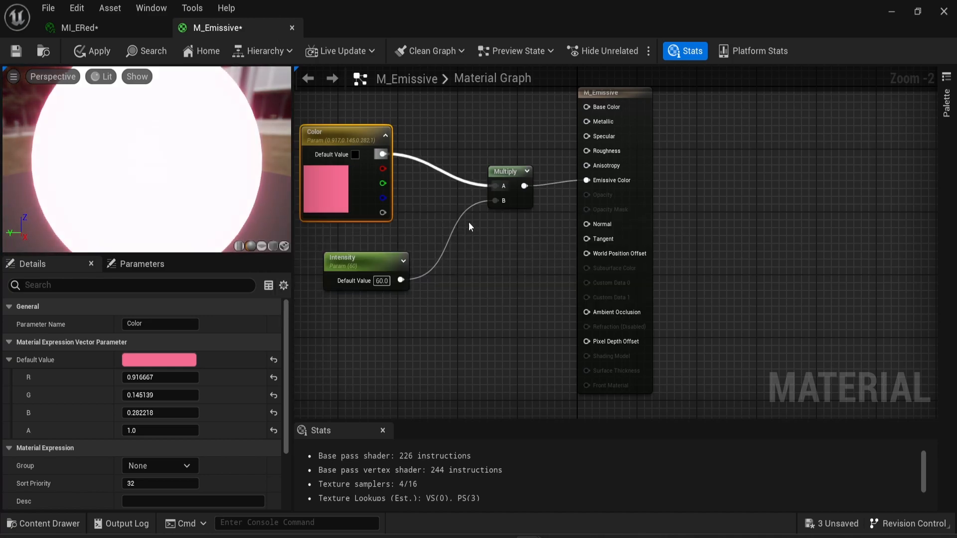
# Step: Apply M_Emissive's parameter changes and inspect the Intensity parameter's settings
pyautogui.click(91, 51)
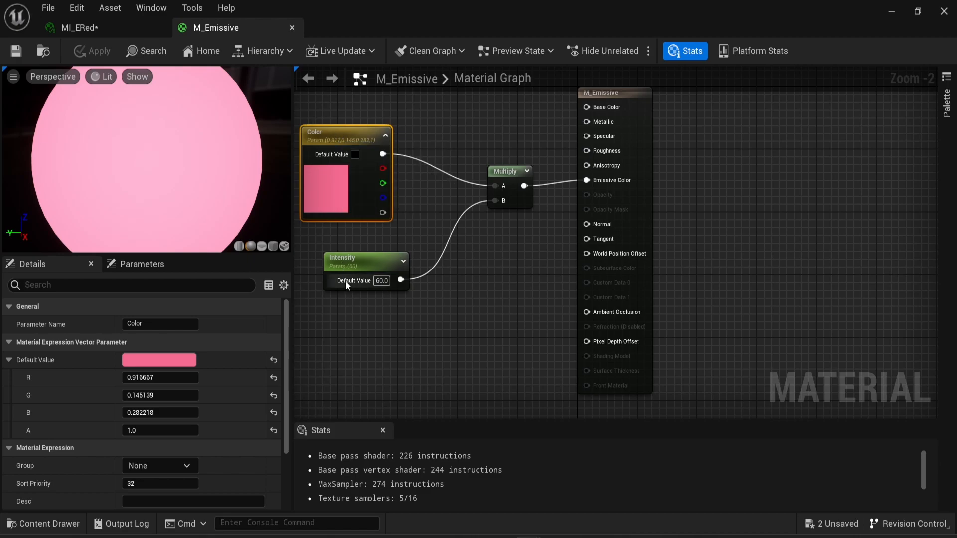
pyautogui.click(365, 261)
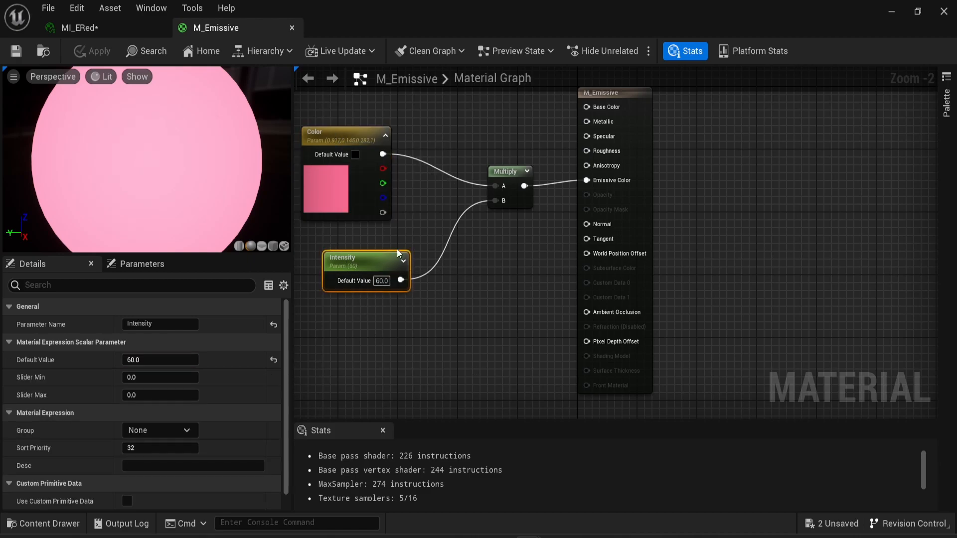
pyautogui.click(75, 27)
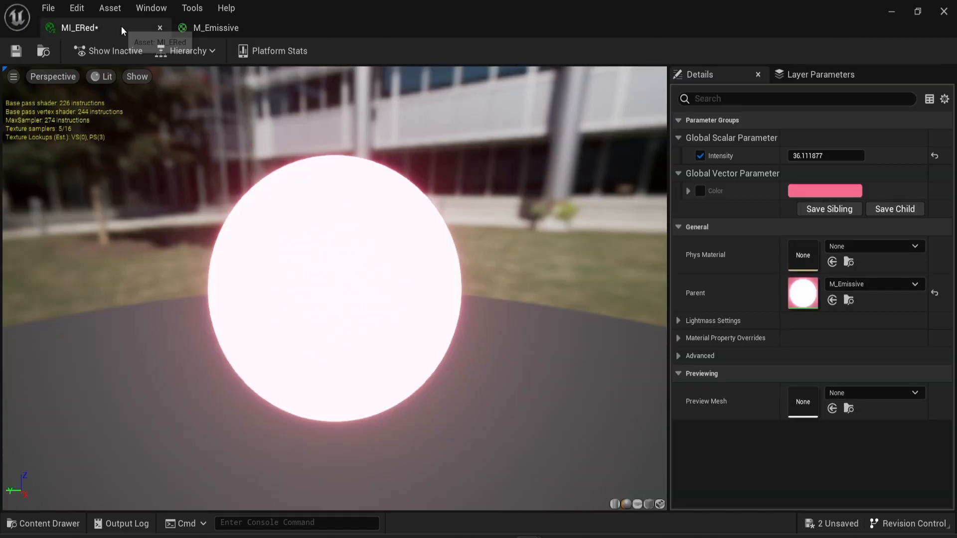
# Step: Leave the MI_ERed instance editor and return to the level viewport showing the glowing cube
pyautogui.click(699, 191)
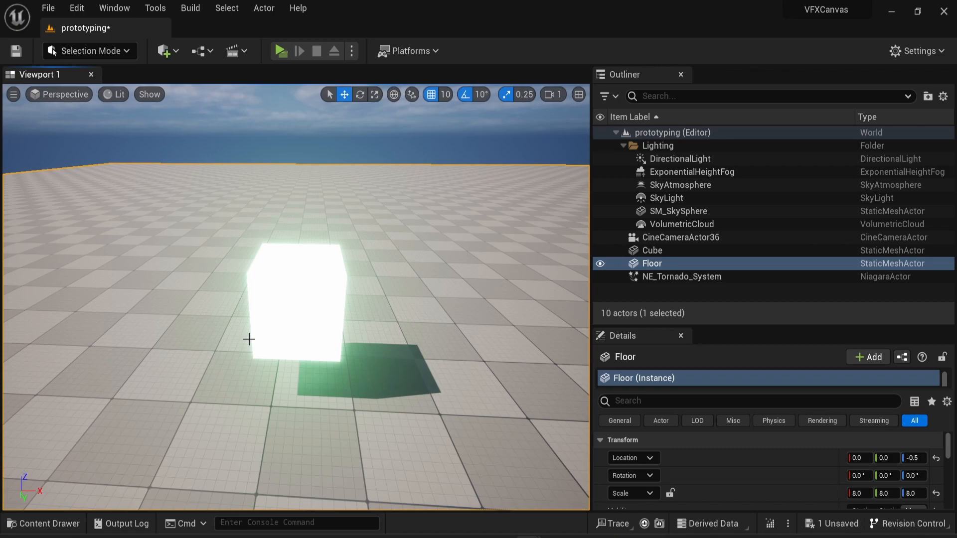
pyautogui.moveTo(436, 256)
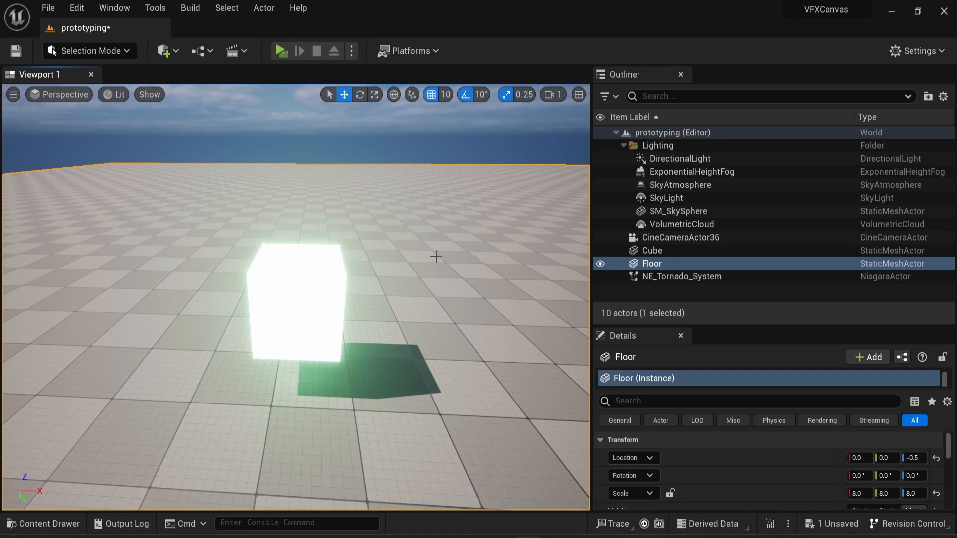
pyautogui.moveTo(533, 245)
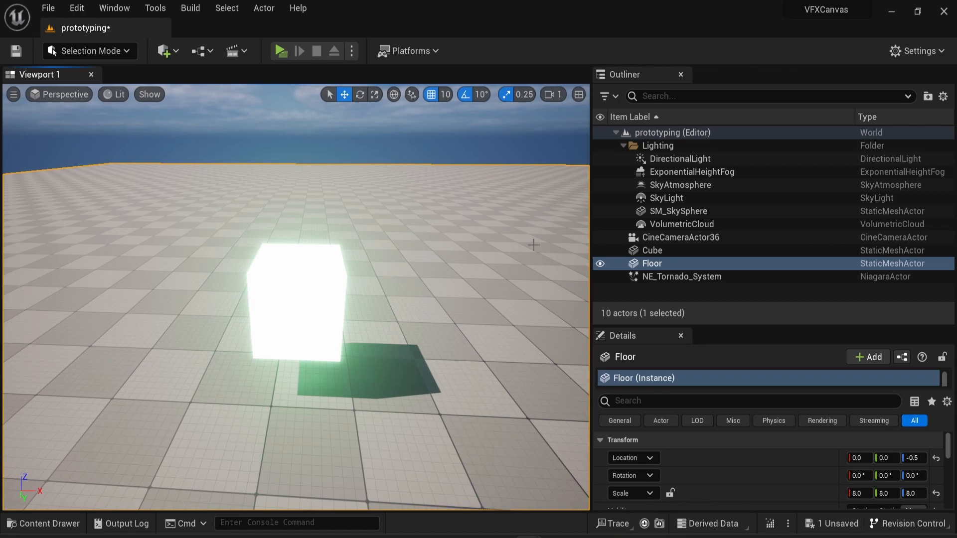
pyautogui.click(43, 524)
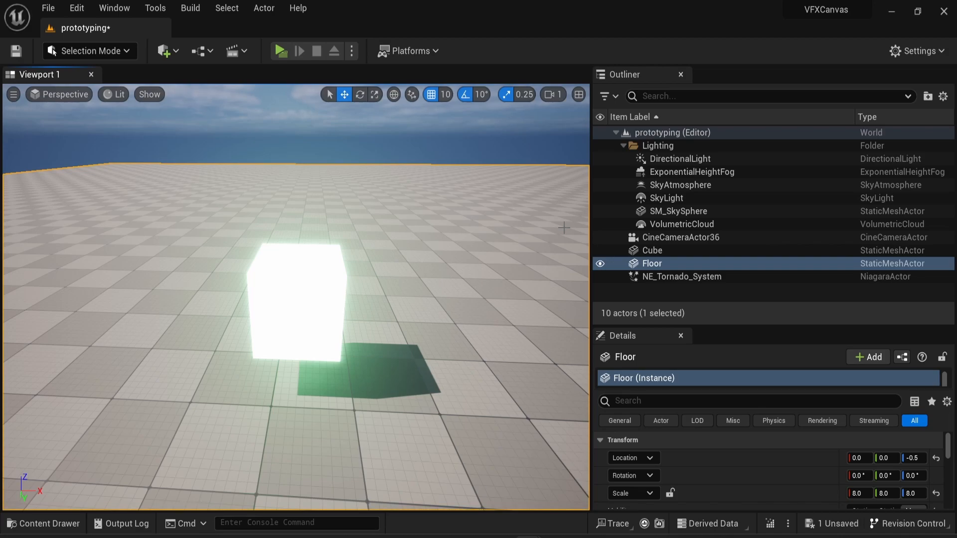
pyautogui.moveTo(279, 362)
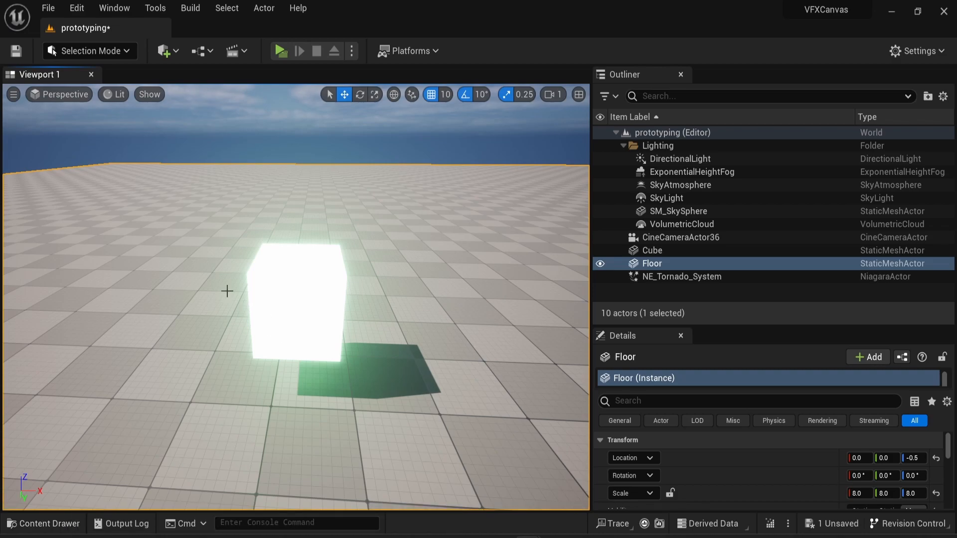
# Step: Add a Post Process Volume and enable its Infinite Extent (Unbound) setting
pyautogui.rightClick(287, 291)
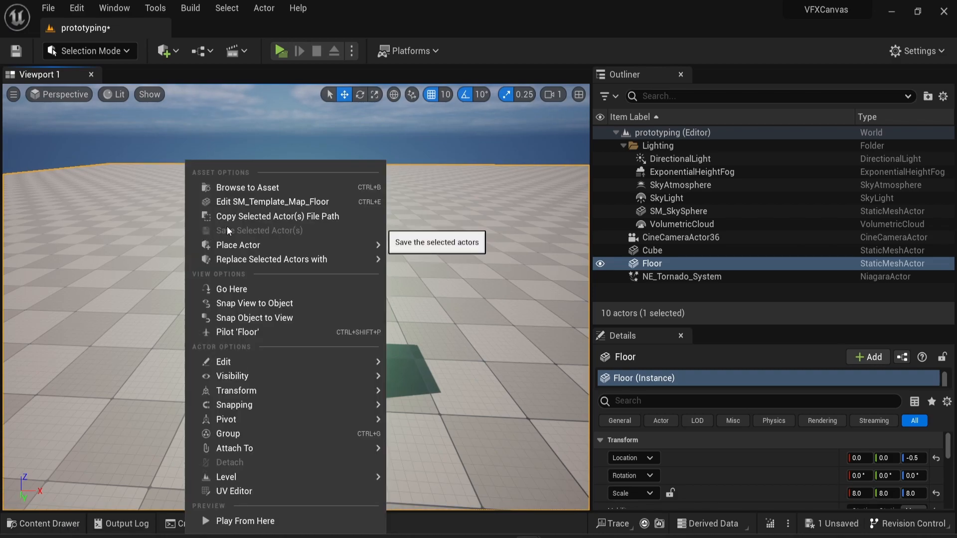
pyautogui.moveTo(248, 187)
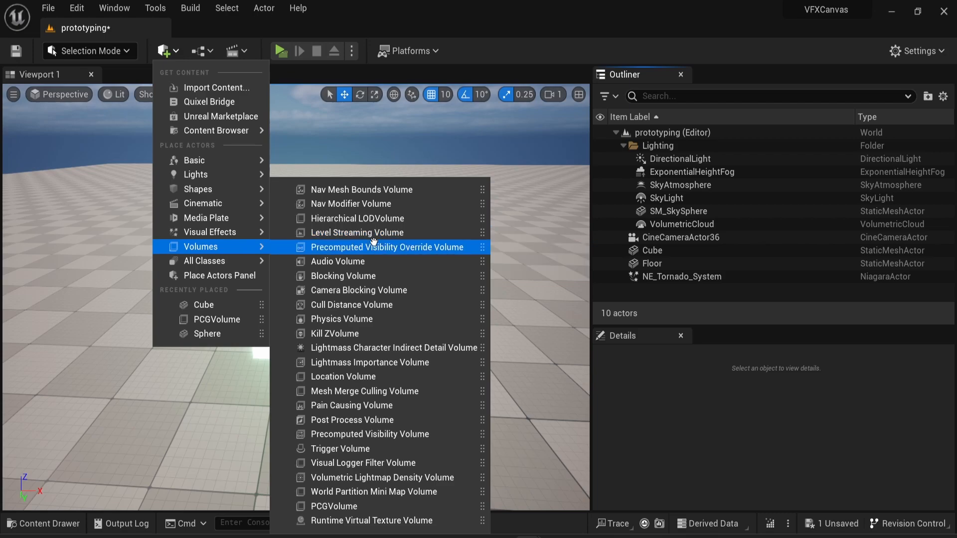
pyautogui.moveTo(382, 477)
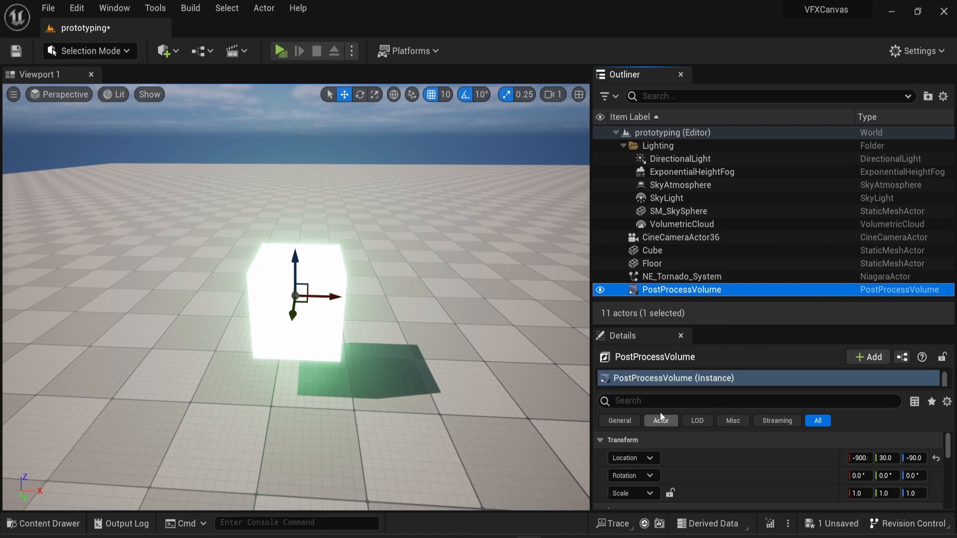
pyautogui.write('infi')
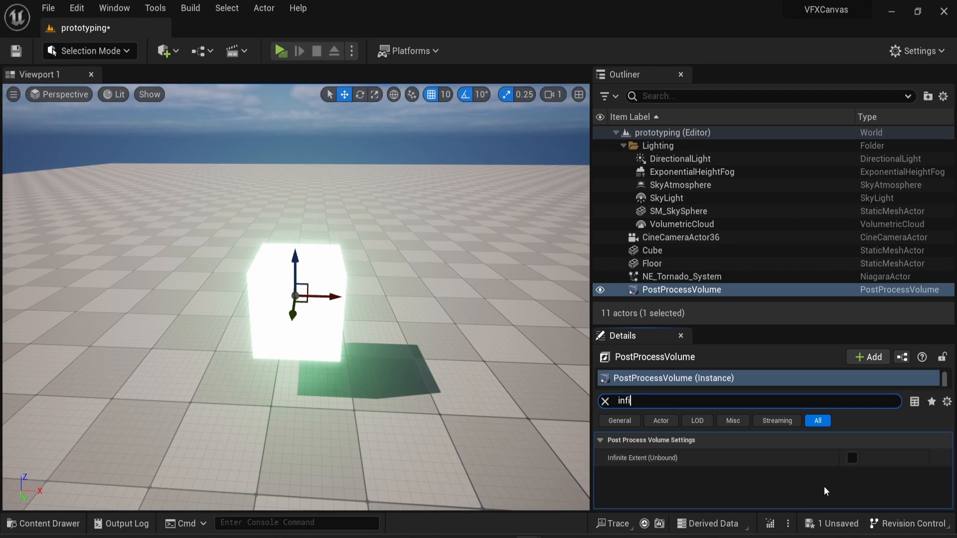
pyautogui.click(851, 458)
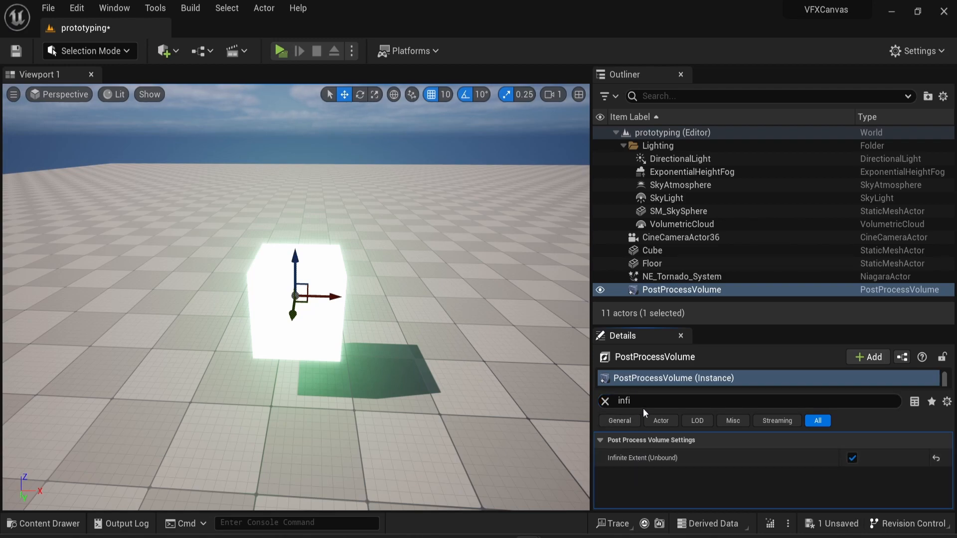
pyautogui.write('b')
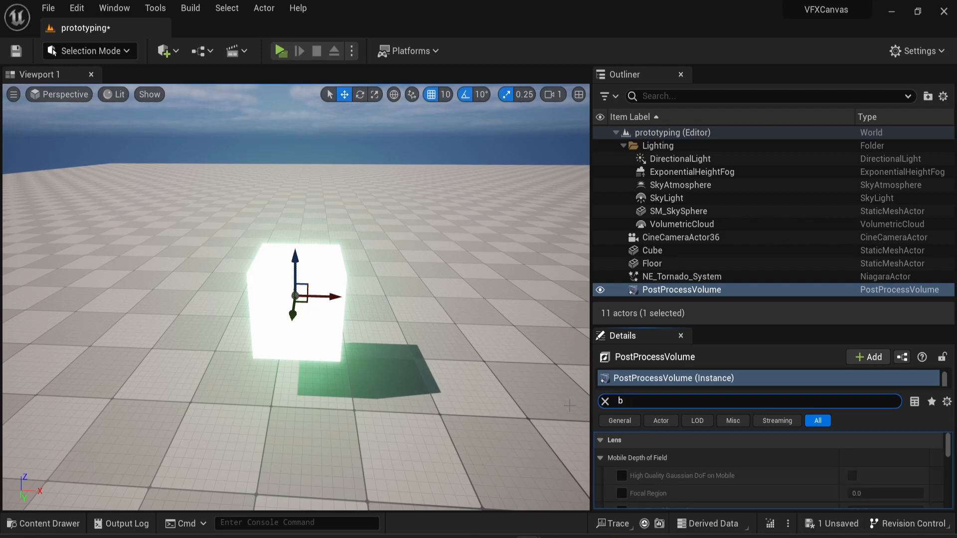
# Step: Override the volume's Bloom Intensity, adjusting it to about 3.6
pyautogui.write('loom')
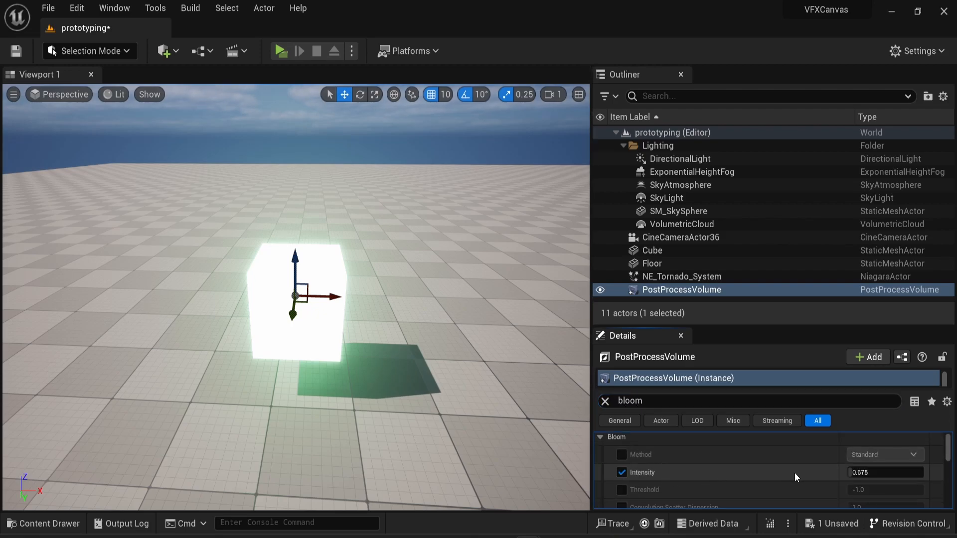
pyautogui.moveTo(847, 472)
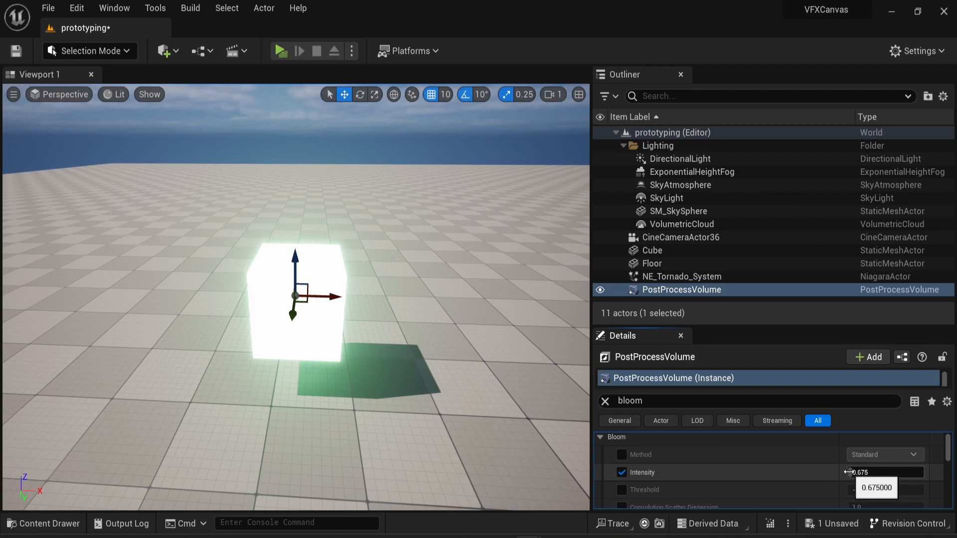
pyautogui.write('0.0')
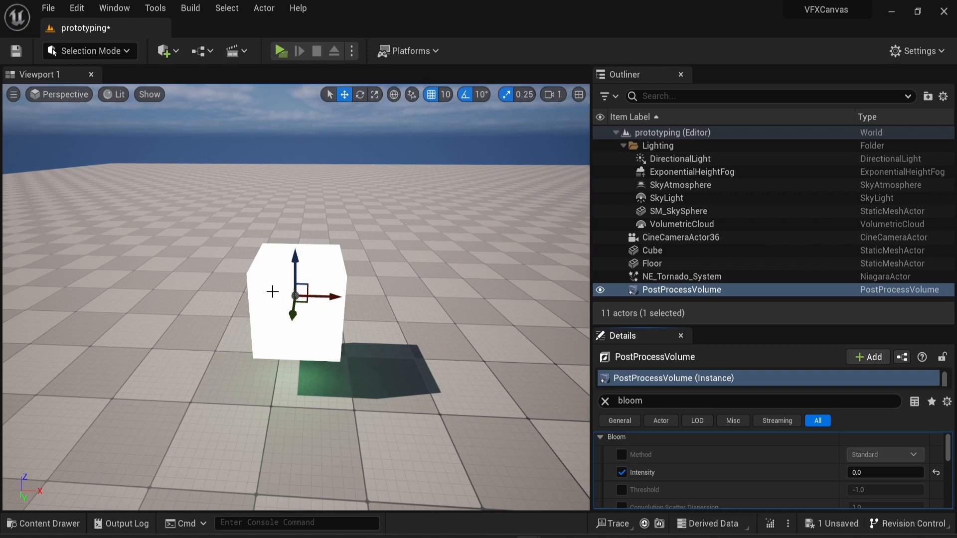
pyautogui.write('6.656')
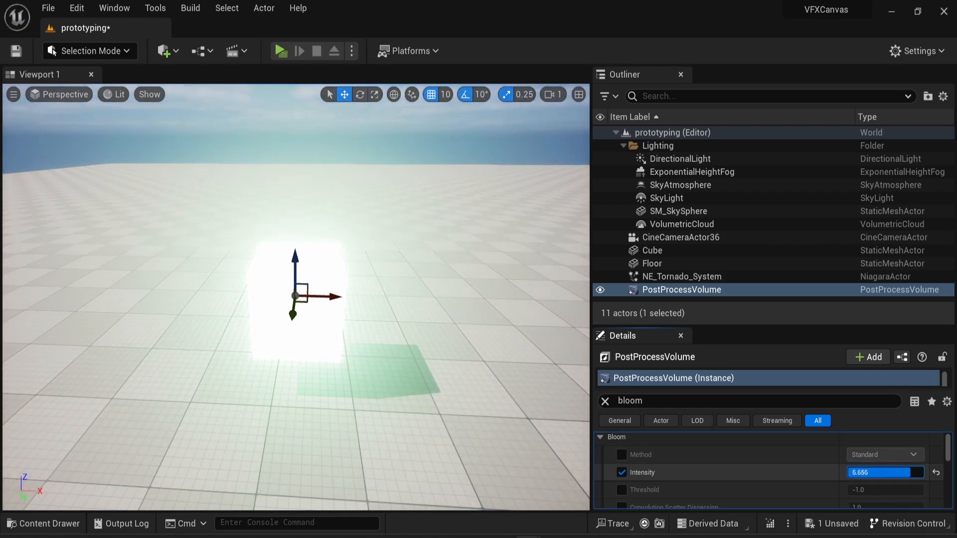
pyautogui.write('3.276798')
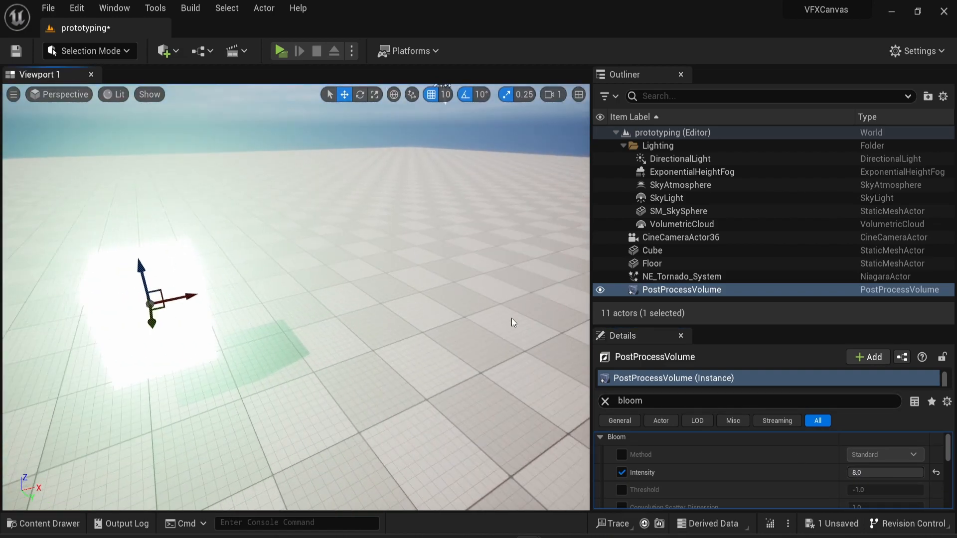
pyautogui.moveTo(885, 472); pyautogui.dragTo(897, 472)
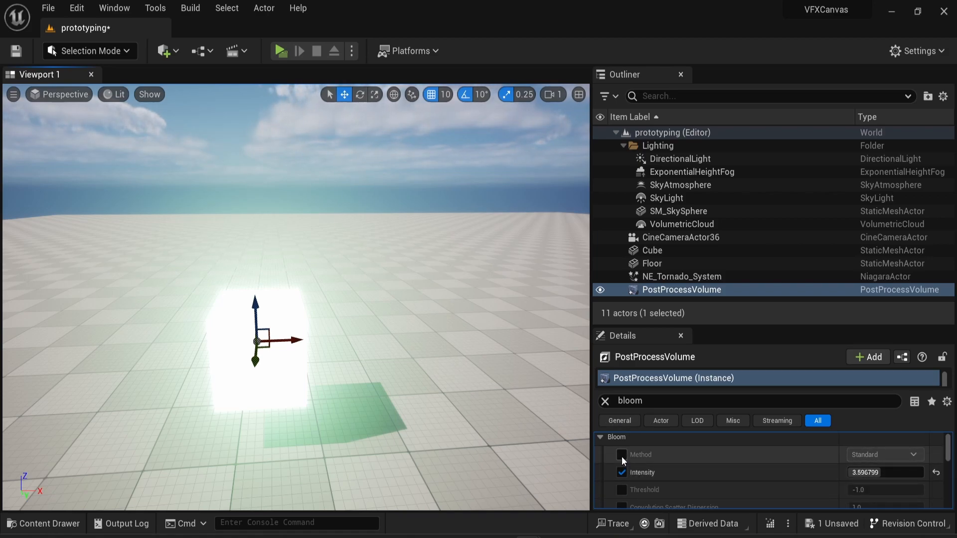
# Step: Override bloom Method as Standard and set Bloom Threshold to 3.32
pyautogui.click(884, 454)
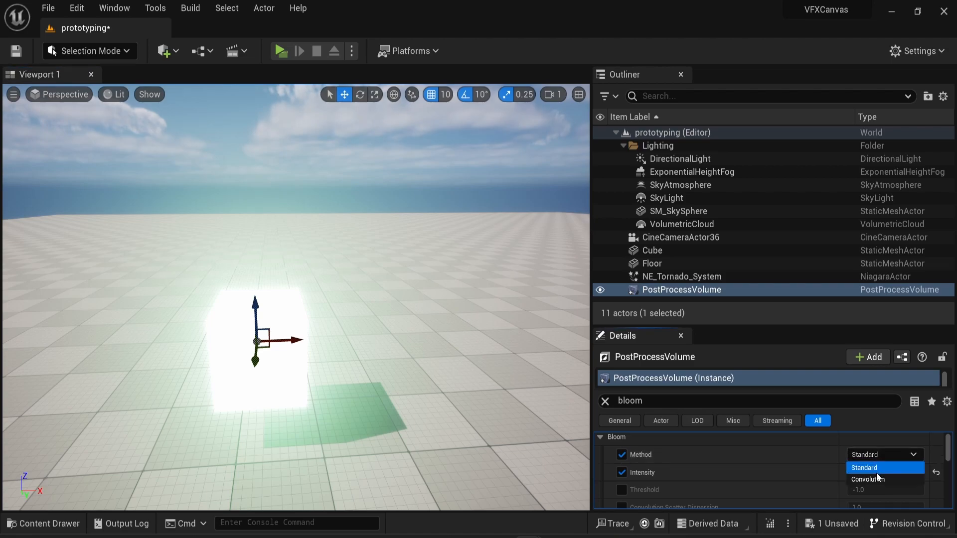
pyautogui.click(863, 467)
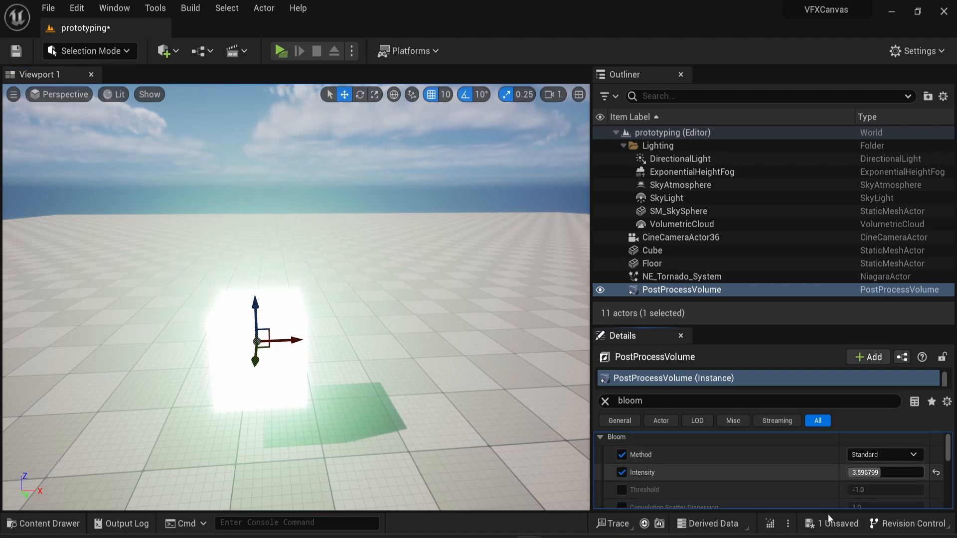
pyautogui.scroll(-3)
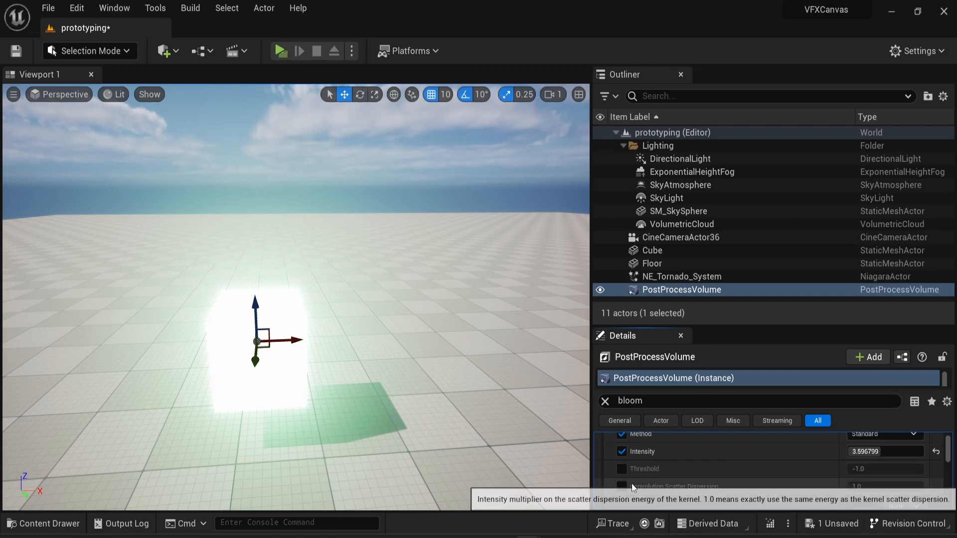
pyautogui.click(622, 468)
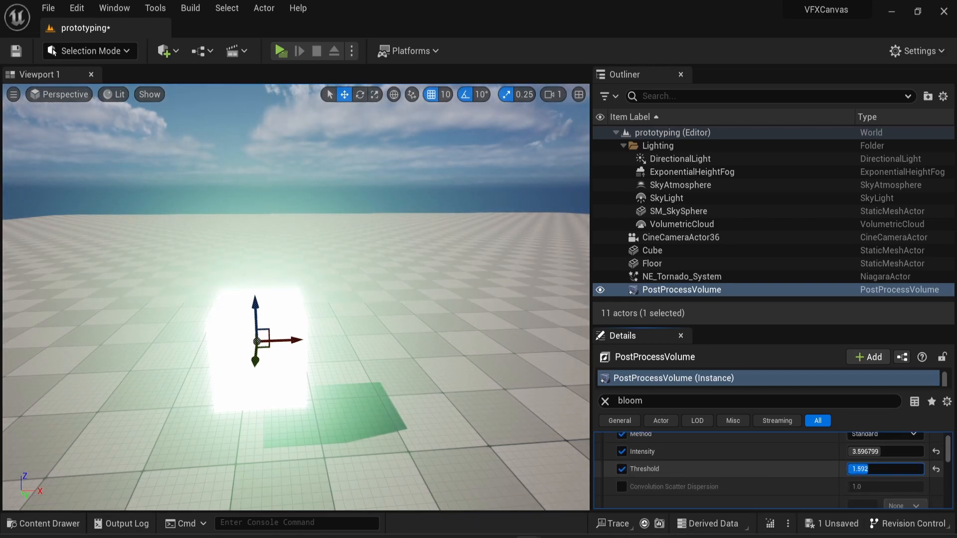
pyautogui.write('2.340799')
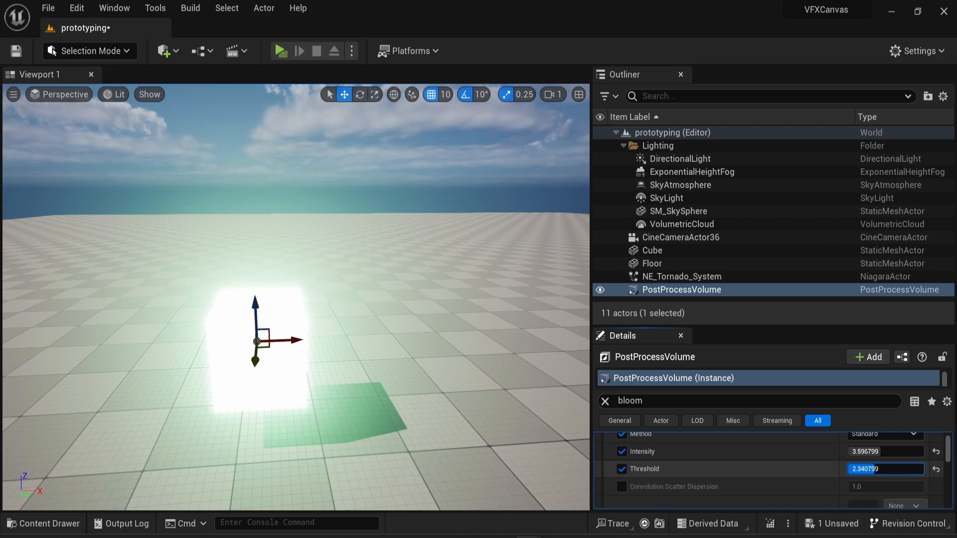
pyautogui.write('3.319999')
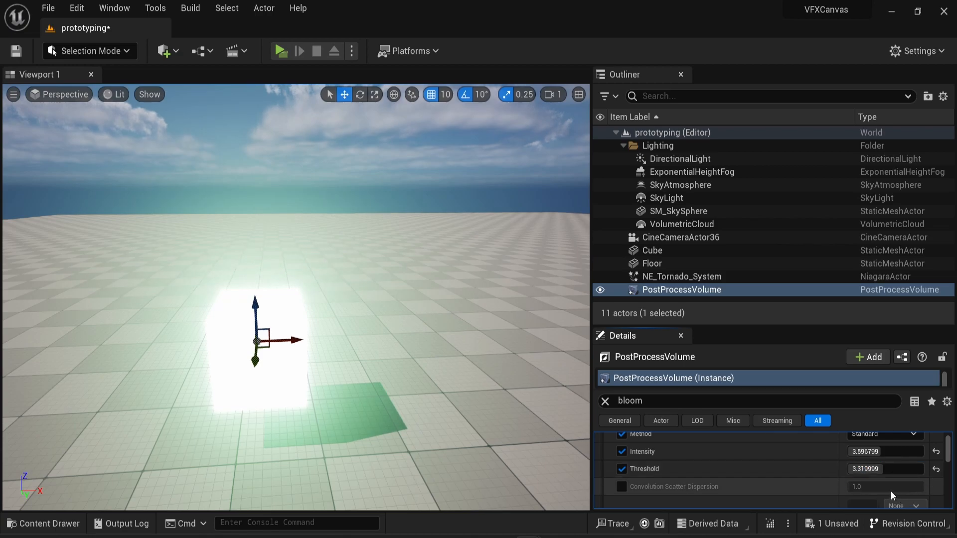